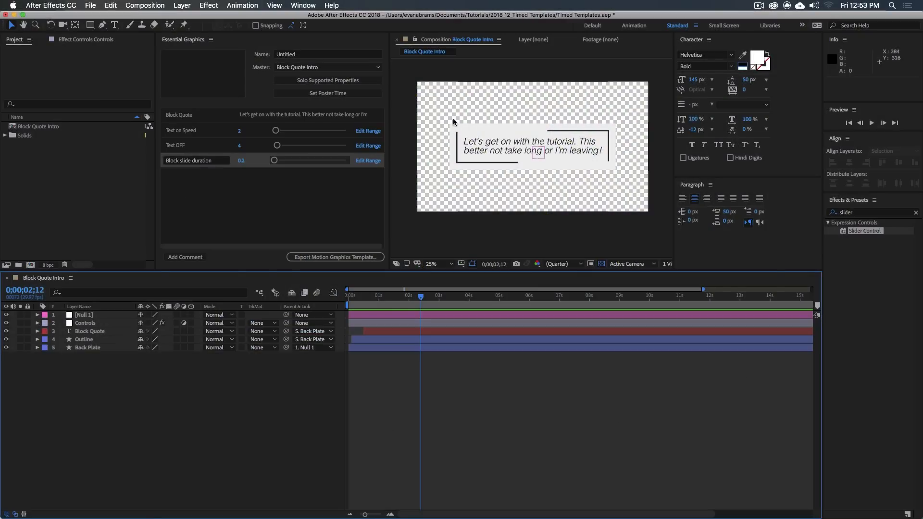
{"action": "mouse_move", "coordinate": [569, 168]}
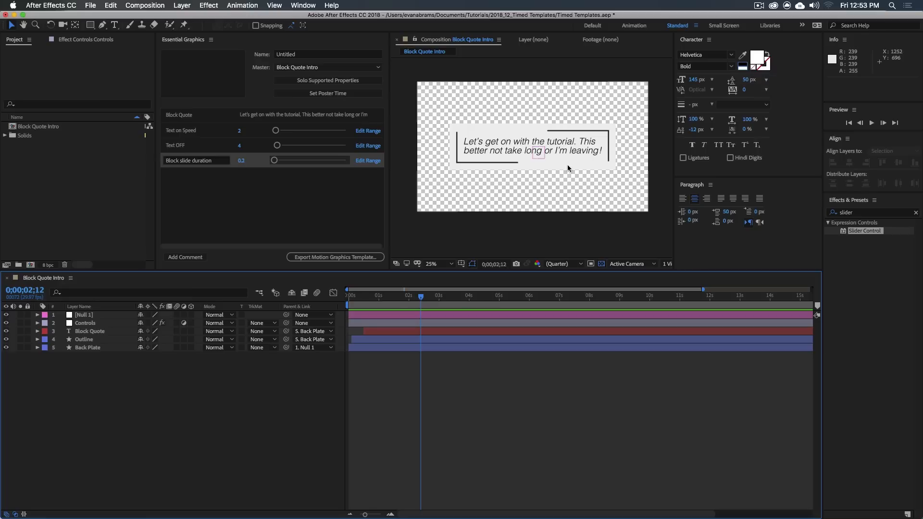
{"action": "mouse_move", "coordinate": [569, 159]}
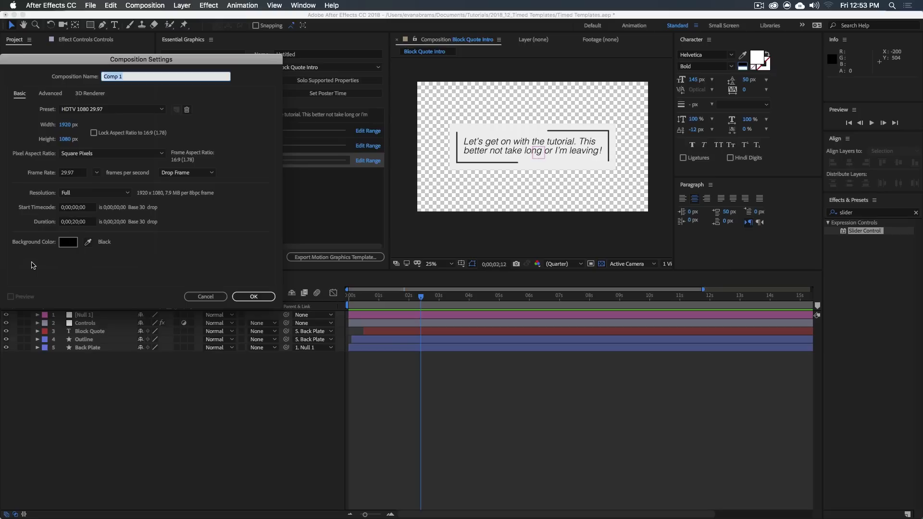
Name the new HDTV 1080 composition 'Example' and create it
{"action": "type", "text": "Example"}
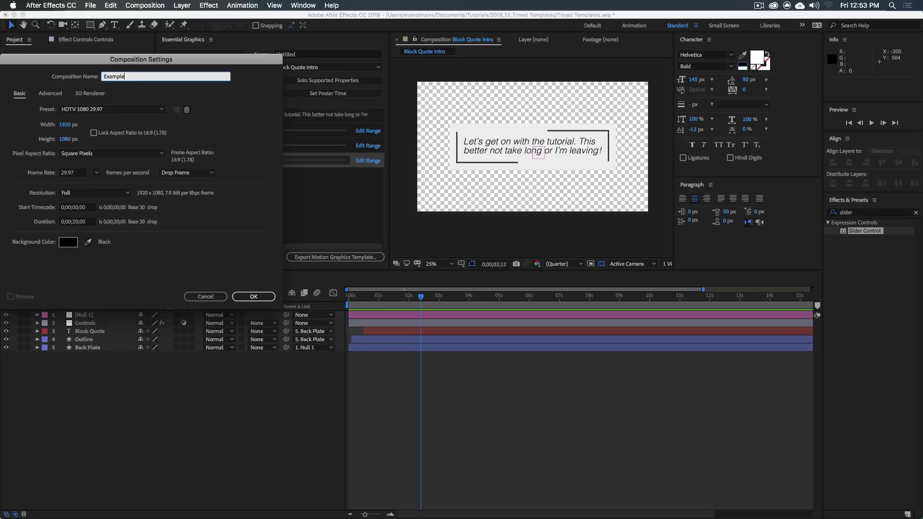
{"action": "left_click", "coordinate": [253, 296]}
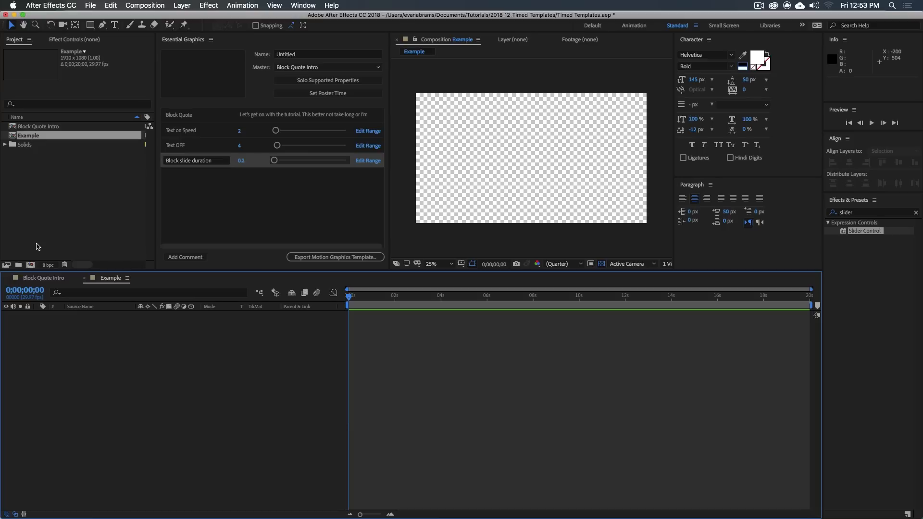
{"action": "mouse_move", "coordinate": [206, 124]}
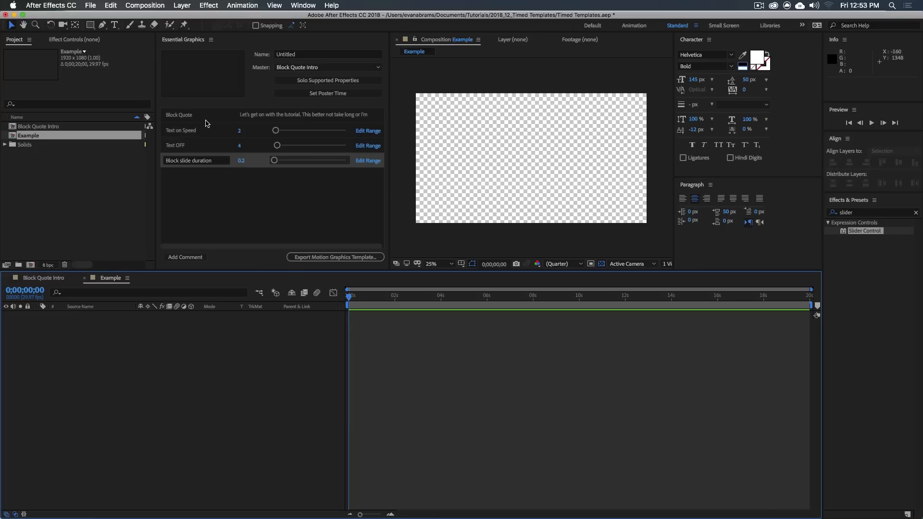
{"action": "mouse_move", "coordinate": [302, 7]}
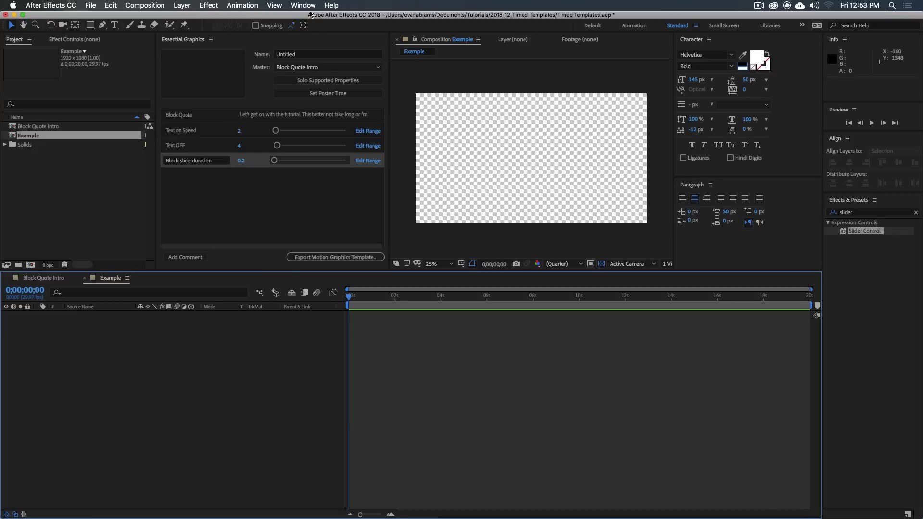
Show the Essential Graphics panel and choose Example as its master composition
{"action": "left_click", "coordinate": [302, 5]}
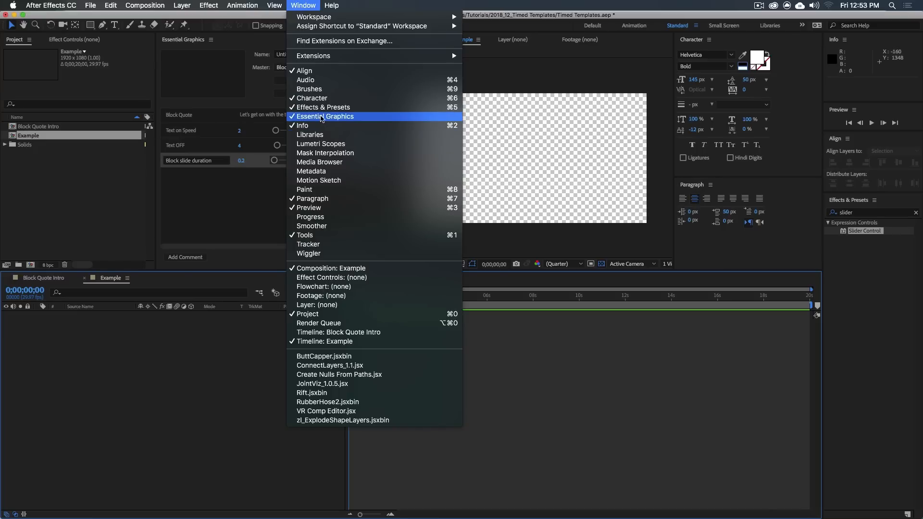
{"action": "left_click", "coordinate": [326, 116]}
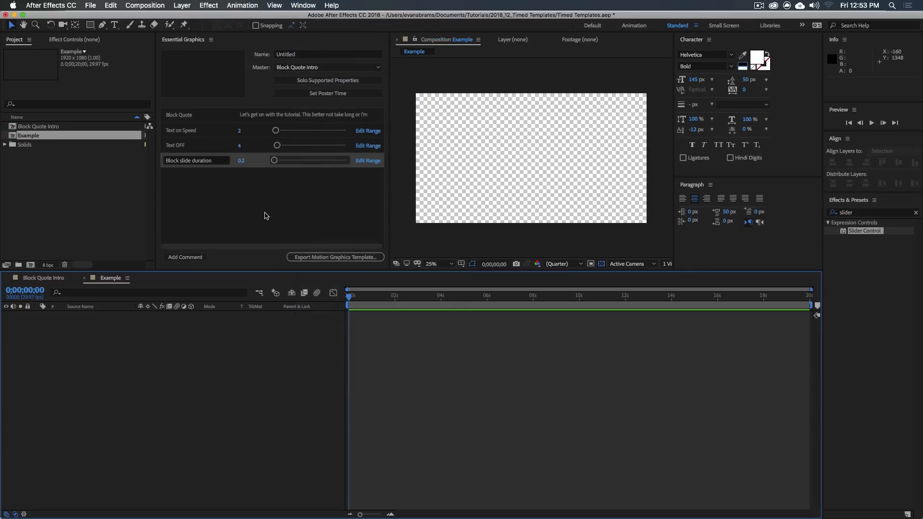
{"action": "left_click", "coordinate": [328, 68]}
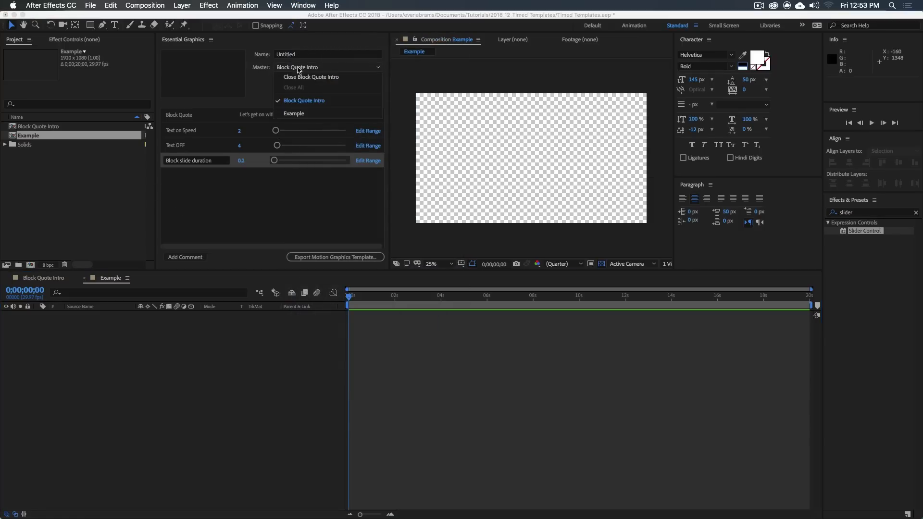
{"action": "left_click", "coordinate": [293, 113]}
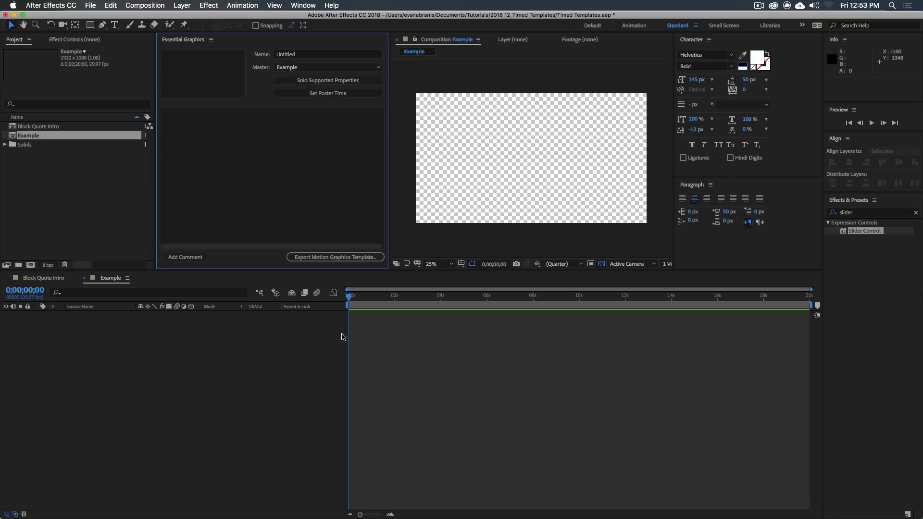
Add a new text layer reading 'Evan Abrams is cool!'
{"action": "right_click", "coordinate": [343, 336]}
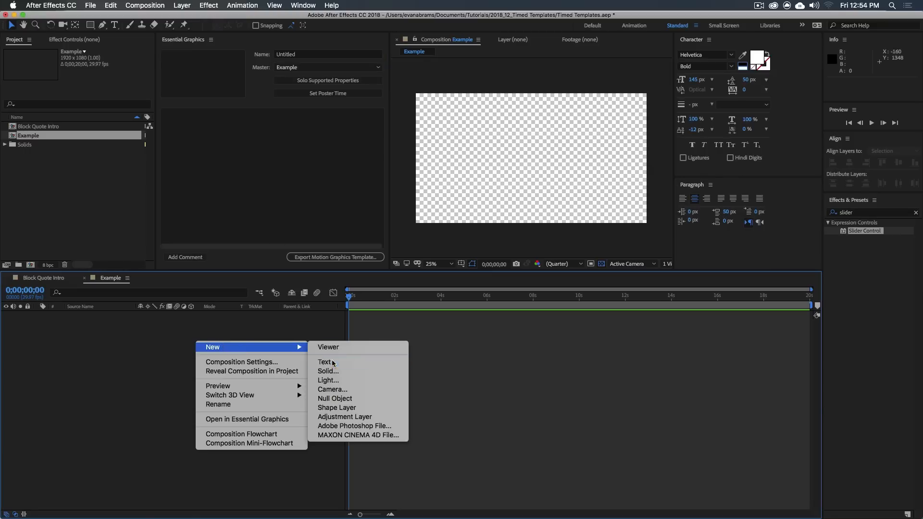
{"action": "left_click", "coordinate": [322, 361]}
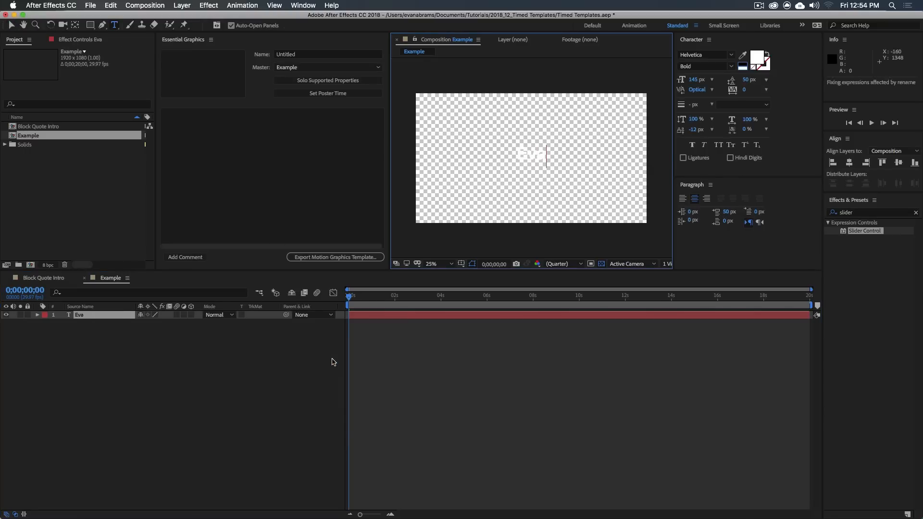
{"action": "type", "text": "Evan Abrams is cool!"}
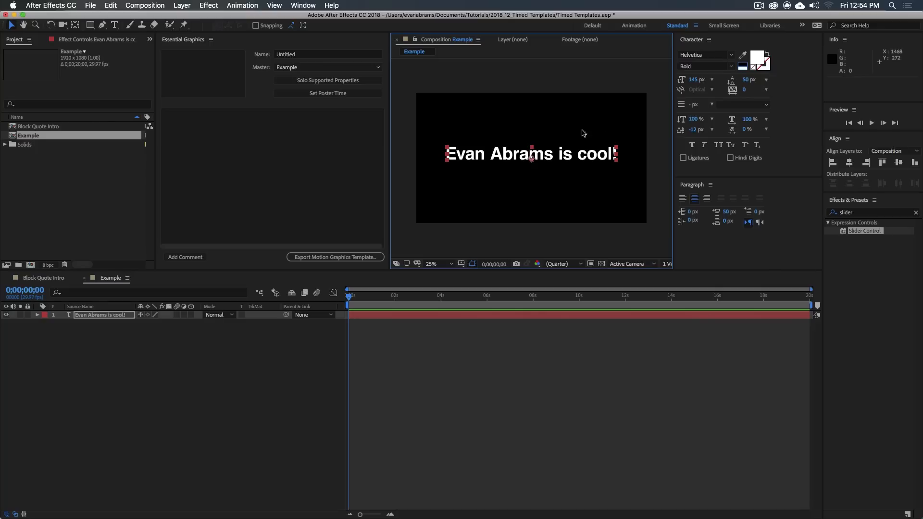
{"action": "mouse_move", "coordinate": [483, 193]}
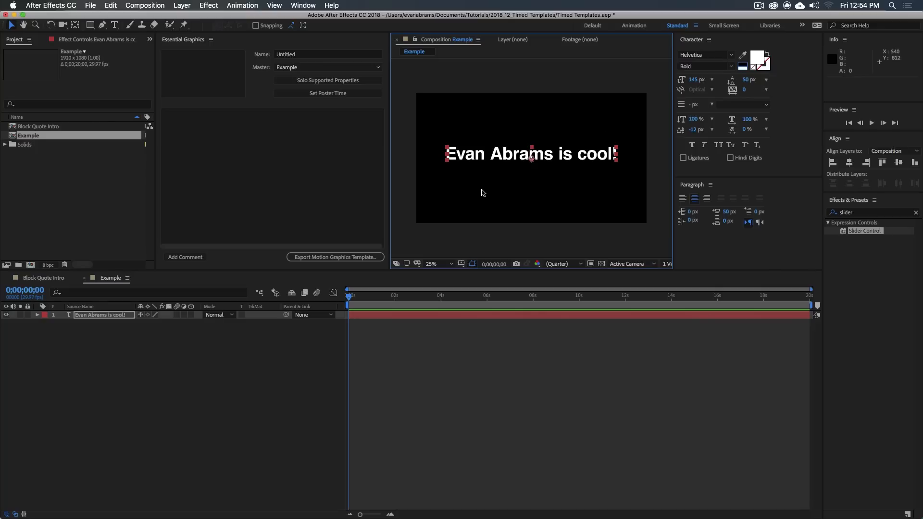
Expose Source Text as 'Presenter Name' and change the text to 'Evan Abrams is not cool!'
{"action": "left_click", "coordinate": [38, 315]}
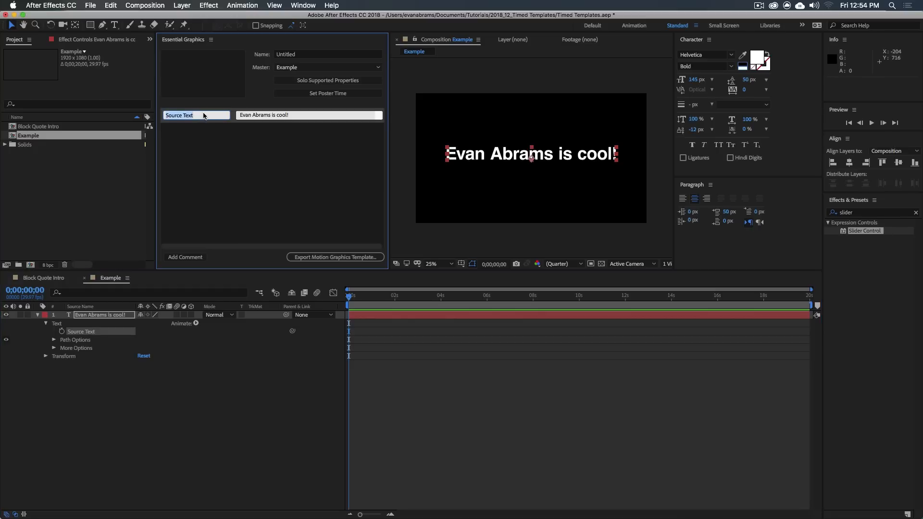
{"action": "type", "text": "Presenter Name"}
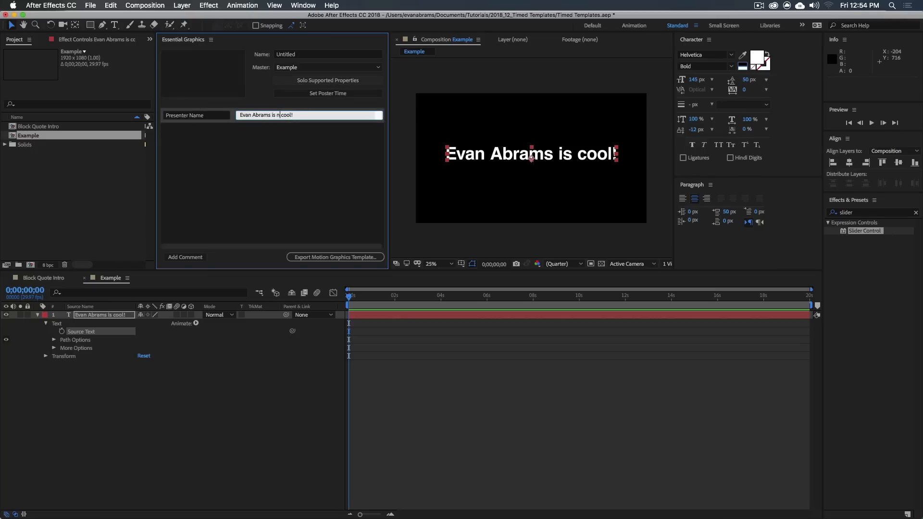
{"action": "type", "text": "ot"}
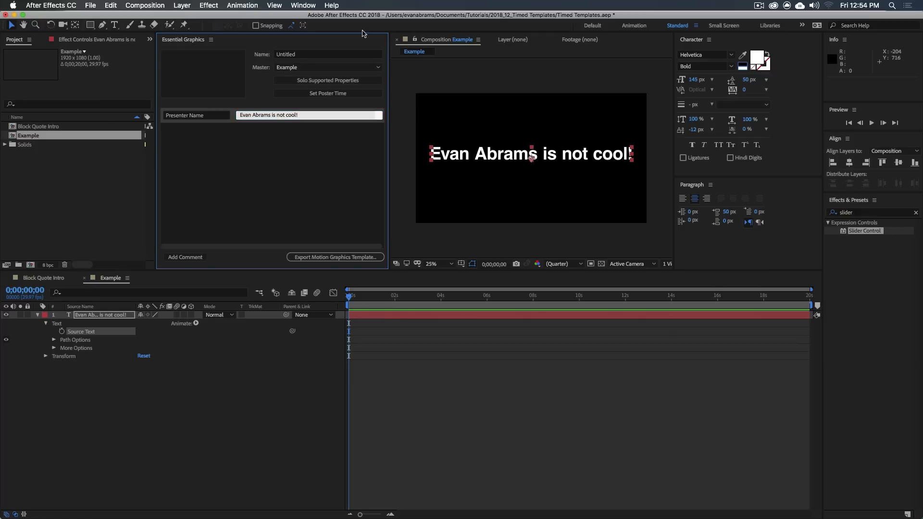
{"action": "left_click", "coordinate": [389, 287]}
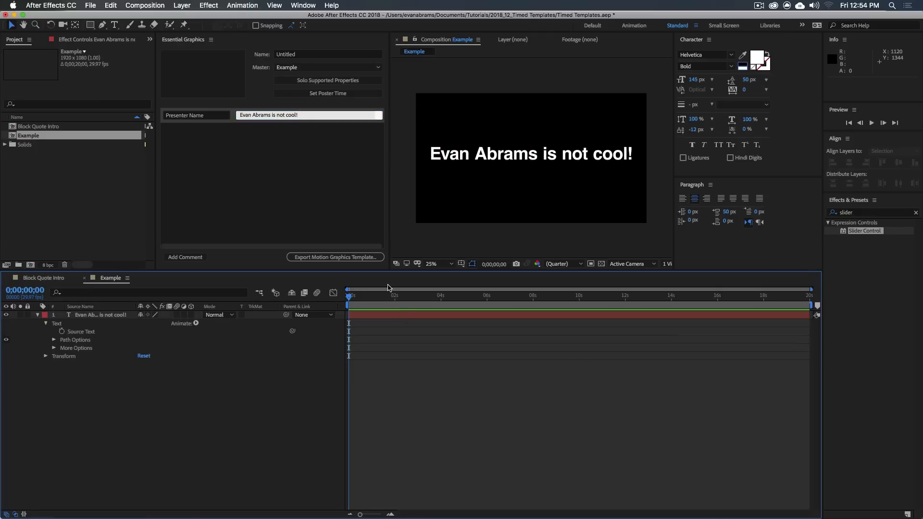
{"action": "mouse_move", "coordinate": [168, 341]}
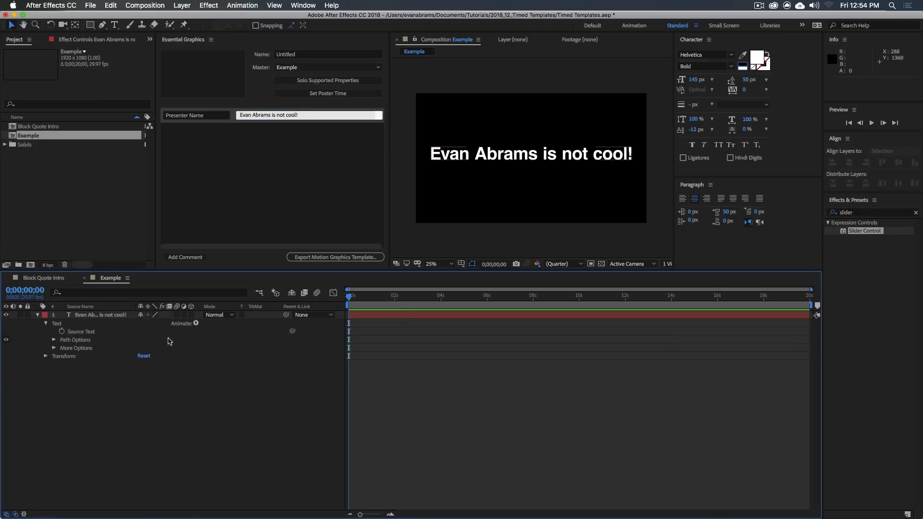
{"action": "mouse_move", "coordinate": [343, 337]}
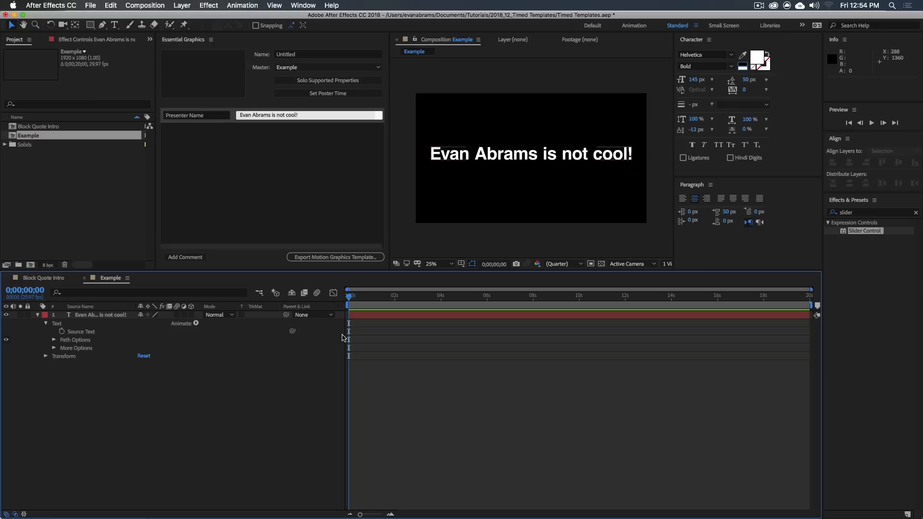
Add an Opacity animator and keyframe range Start from 0% at frame 0 toward two seconds
{"action": "left_click", "coordinate": [98, 315]}
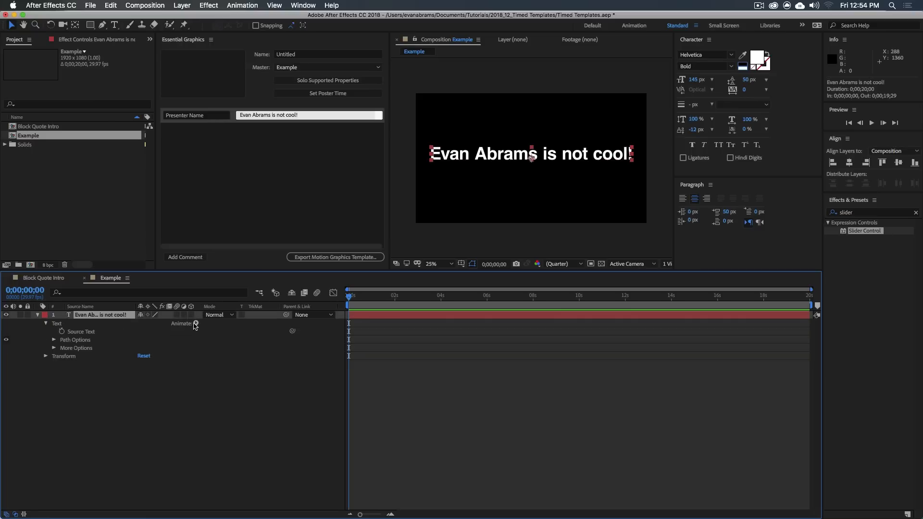
{"action": "left_click", "coordinate": [195, 322]}
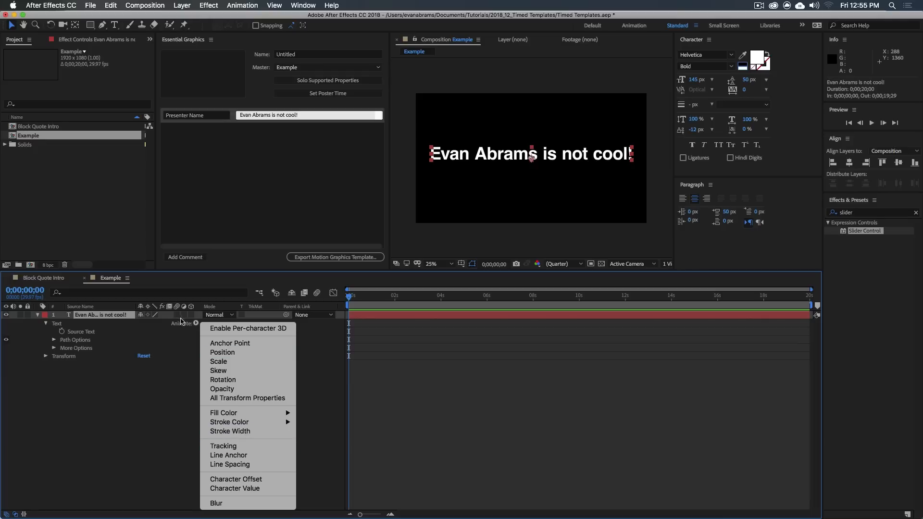
{"action": "mouse_move", "coordinate": [222, 388]}
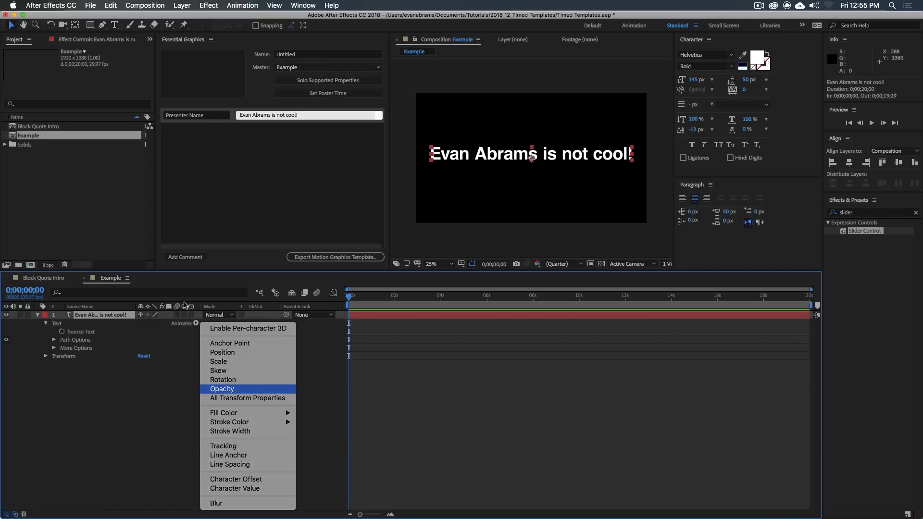
{"action": "left_click", "coordinate": [222, 389]}
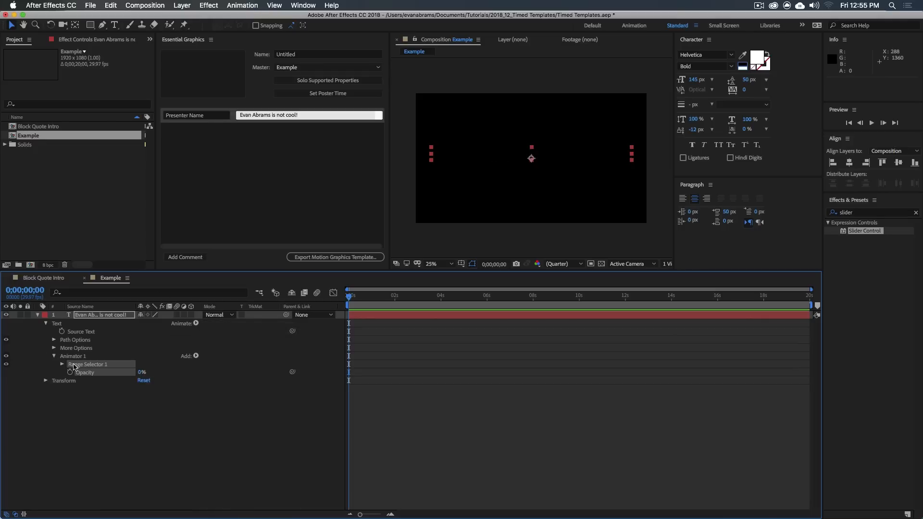
{"action": "left_click", "coordinate": [62, 364]}
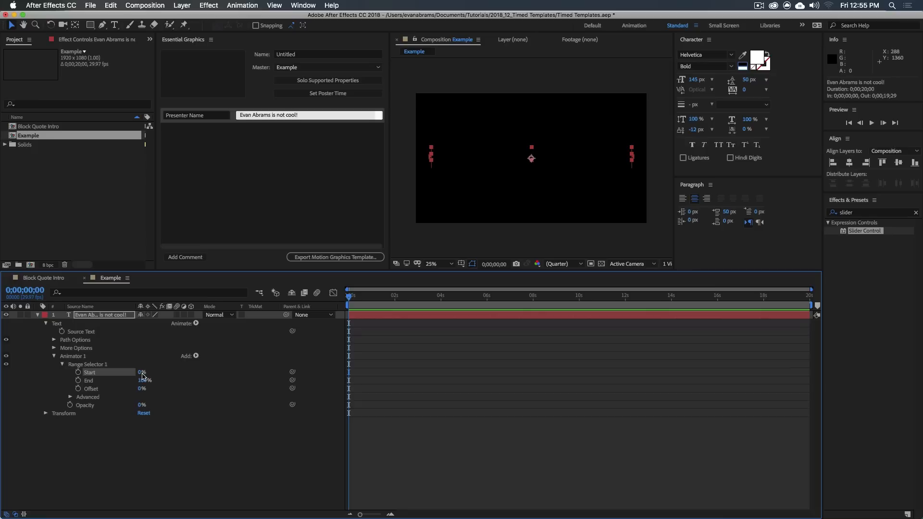
{"action": "left_click", "coordinate": [78, 372]}
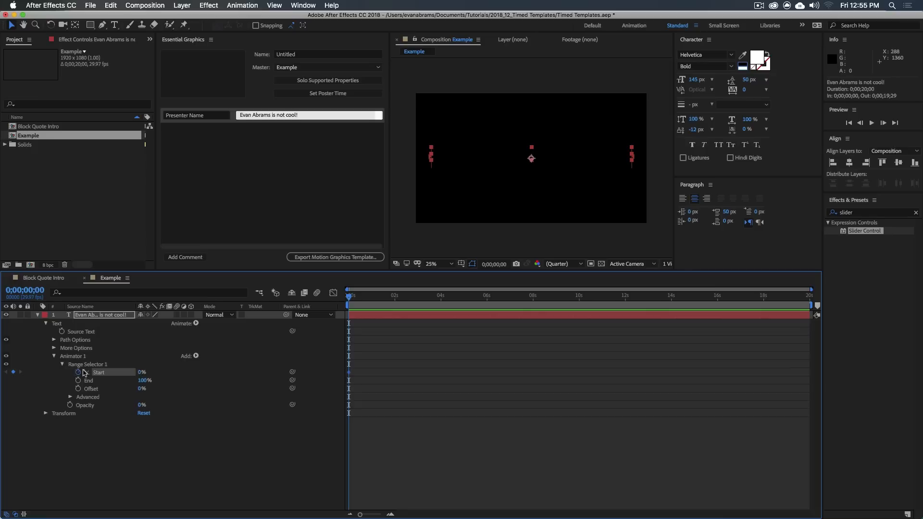
{"action": "left_click", "coordinate": [395, 295]}
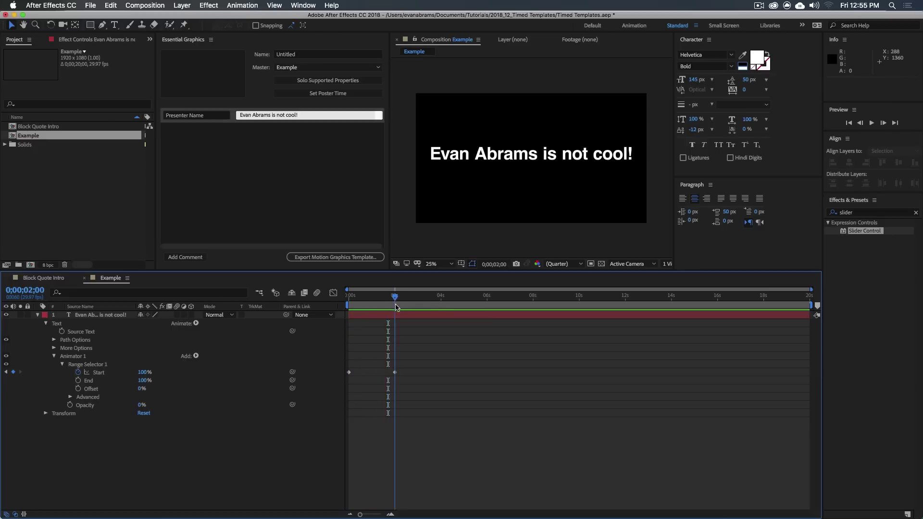
{"action": "mouse_move", "coordinate": [254, 146]}
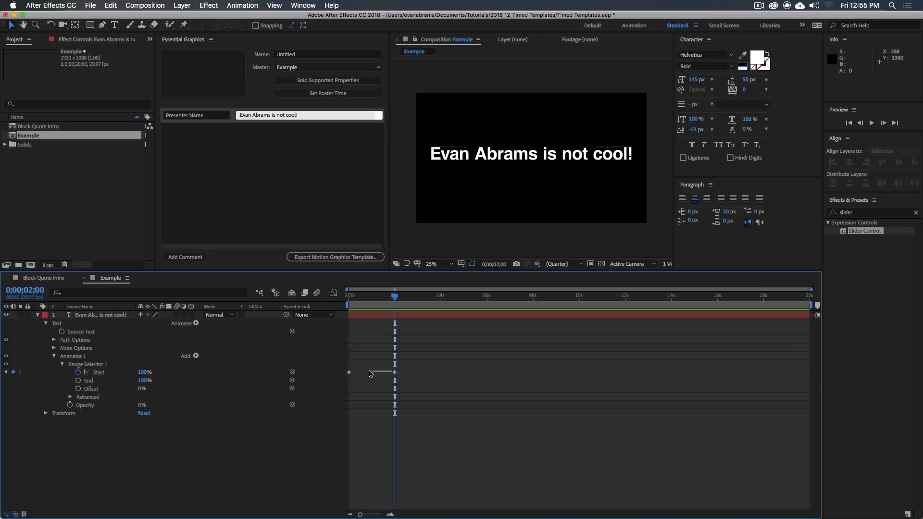
Drag the 100% Start keyframe out to three seconds, then back again
{"action": "left_click_drag", "start_coordinate": [394, 372], "coordinate": [417, 372]}
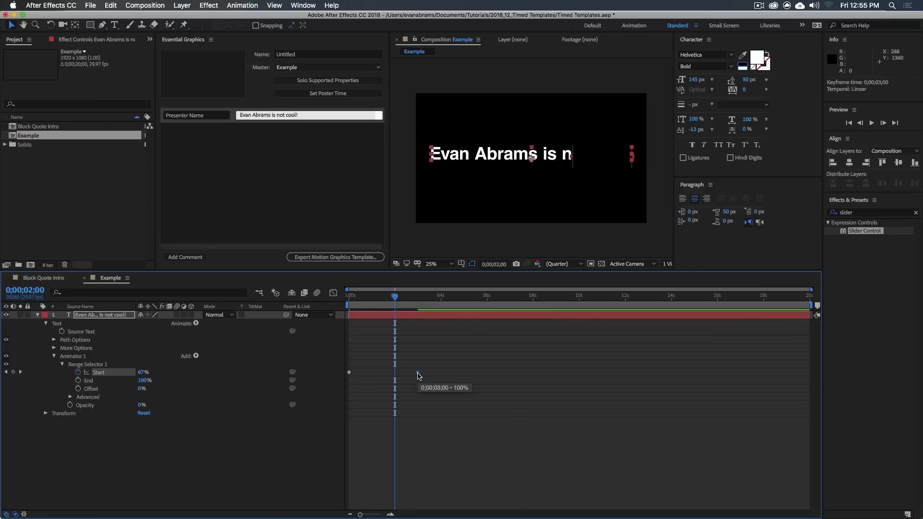
{"action": "left_click_drag", "start_coordinate": [417, 375], "coordinate": [395, 372]}
{"action": "type", "text": "Controls"}
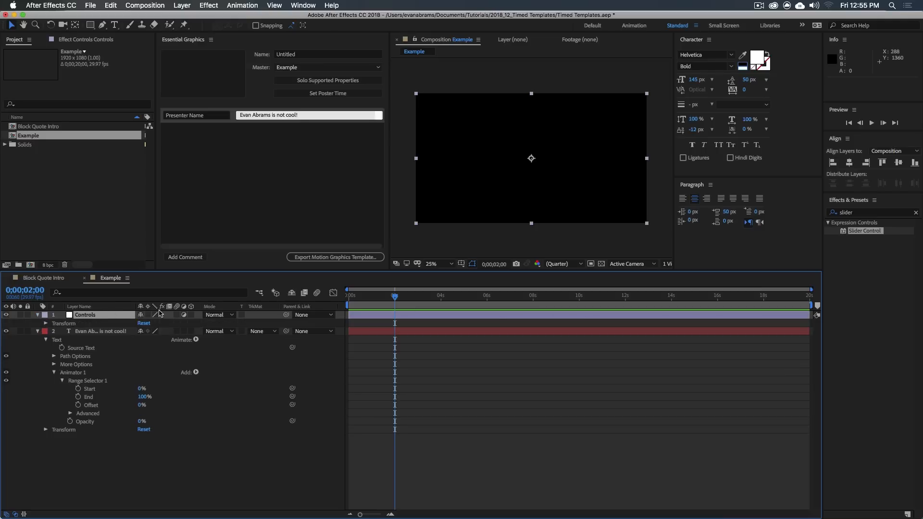
{"action": "mouse_move", "coordinate": [855, 208]}
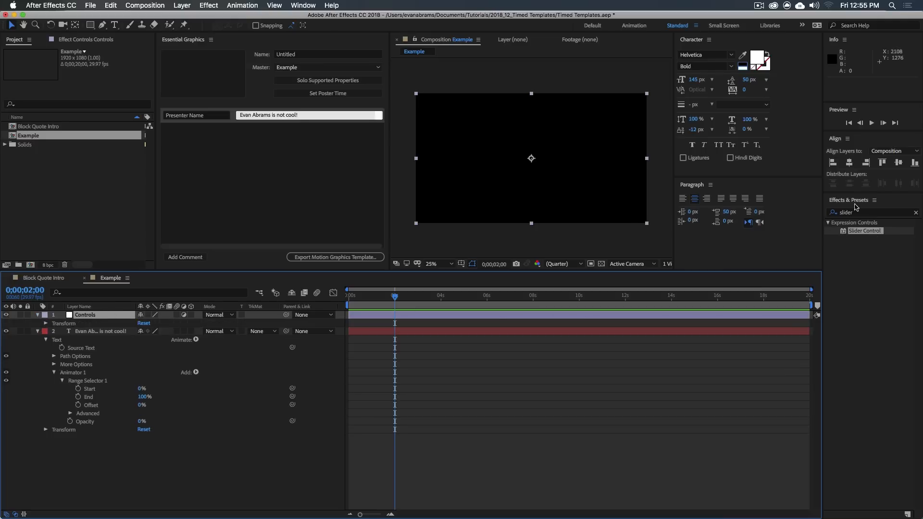
Apply the Expression Controls Slider Control effect to the Controls layer
{"action": "left_click", "coordinate": [864, 231]}
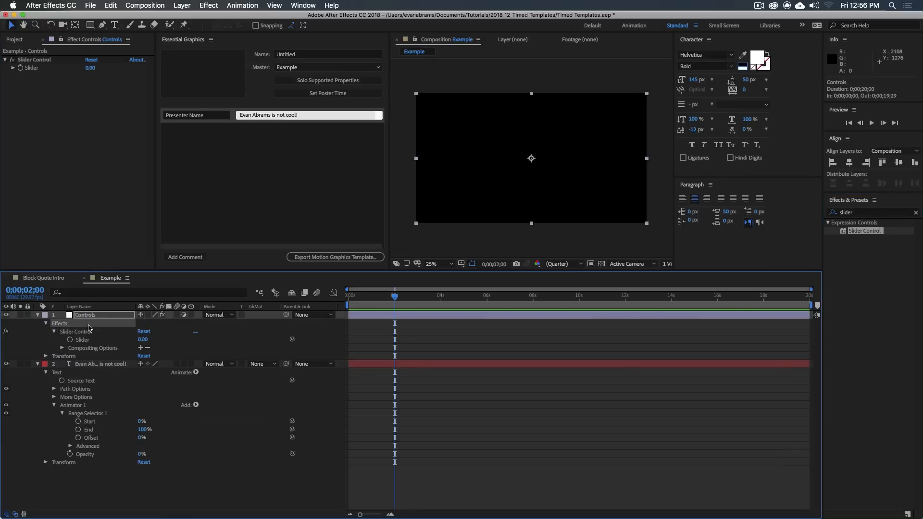
Rename the Slider Control 'Text On Speed' and set its value to 2.00
{"action": "double_click", "coordinate": [71, 331]}
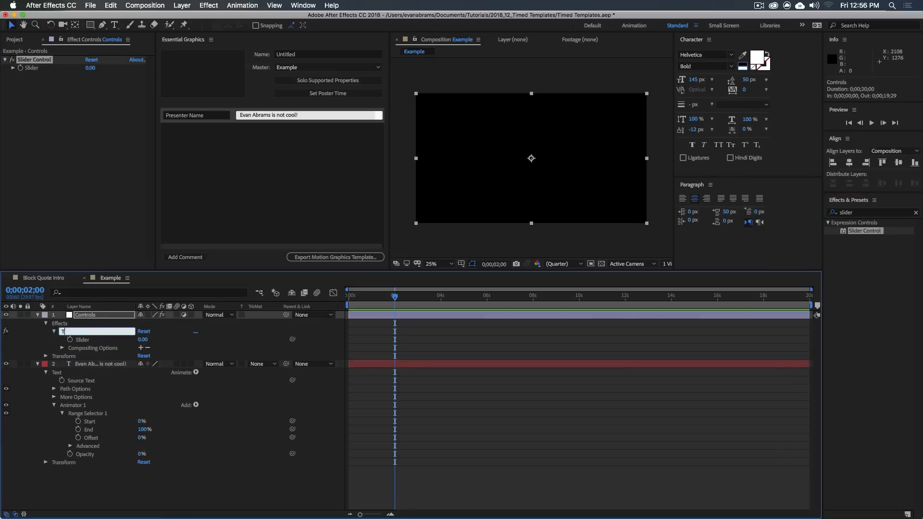
{"action": "type", "text": "Text On Speed"}
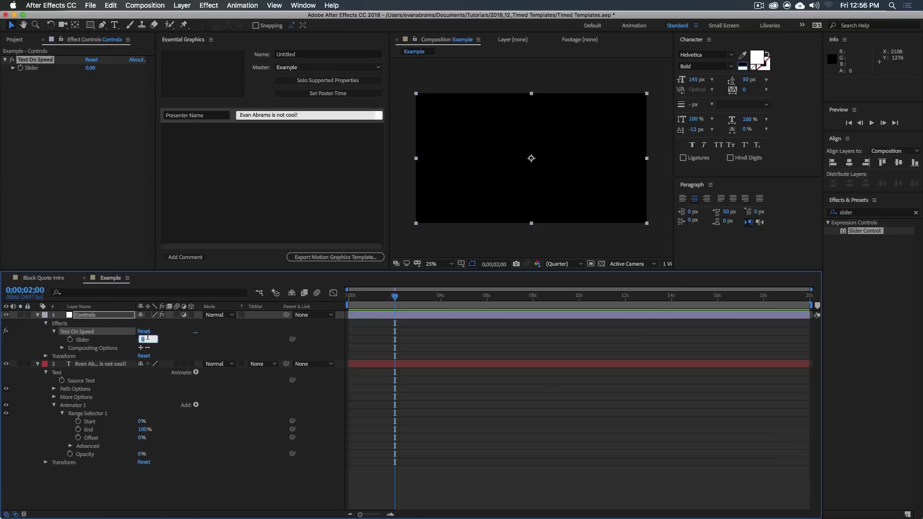
{"action": "type", "text": "2.00"}
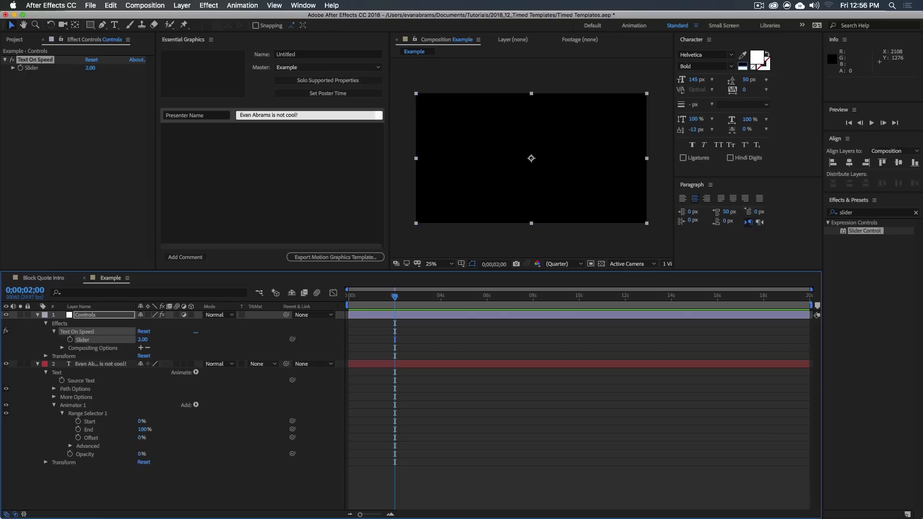
{"action": "left_click", "coordinate": [348, 296]}
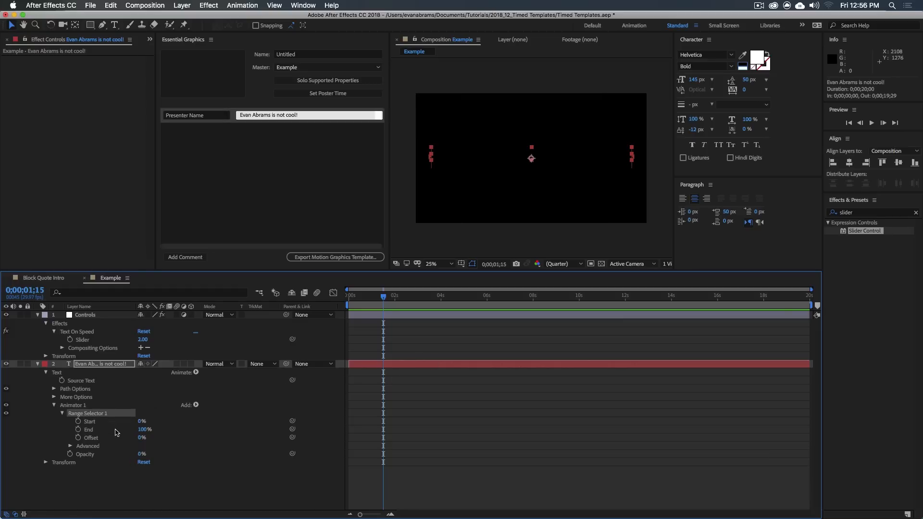
Add an expression to range Start whose first line is 't=time-inPoint;'
{"action": "left_click", "coordinate": [78, 421]}
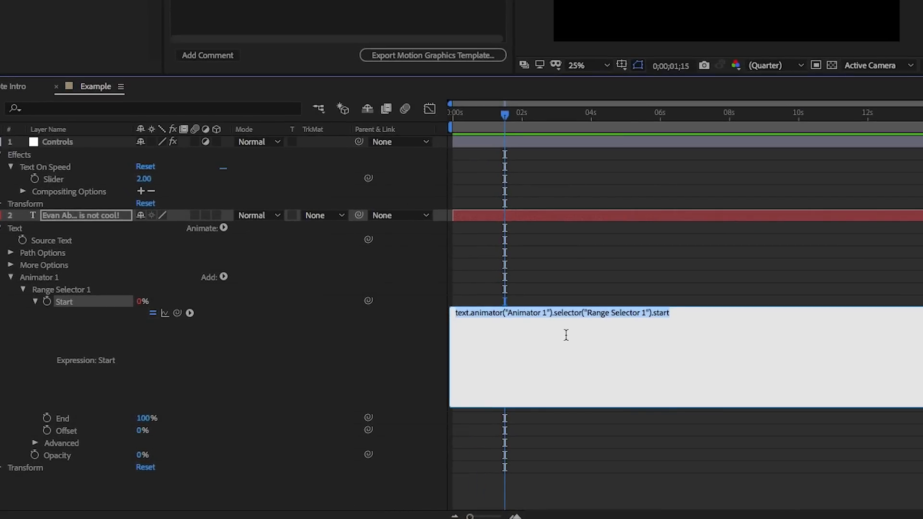
{"action": "type", "text": "t="}
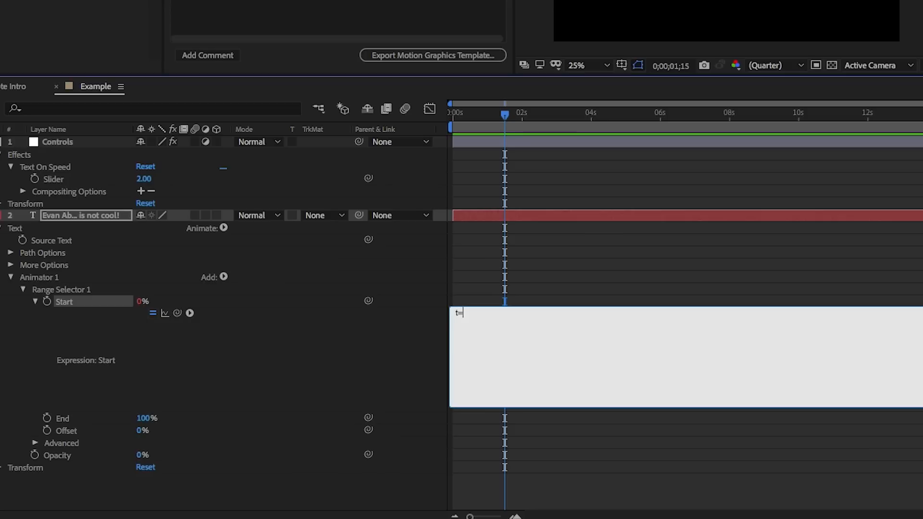
{"action": "type", "text": "ime-"}
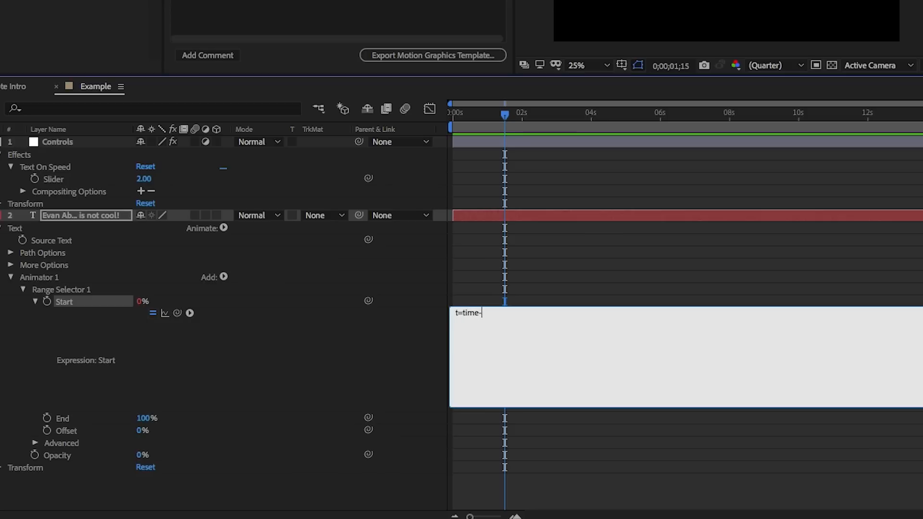
{"action": "type", "text": "inPoint;"}
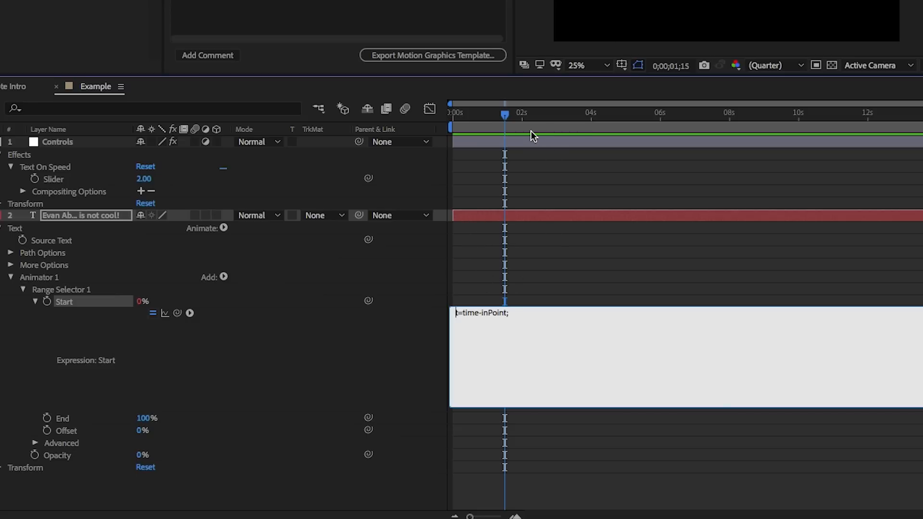
{"action": "mouse_move", "coordinate": [532, 134]}
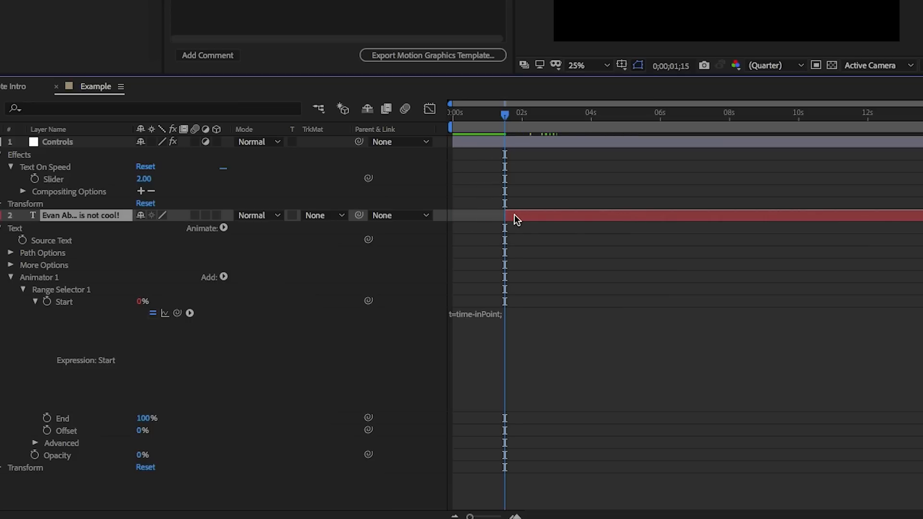
{"action": "mouse_move", "coordinate": [505, 149]}
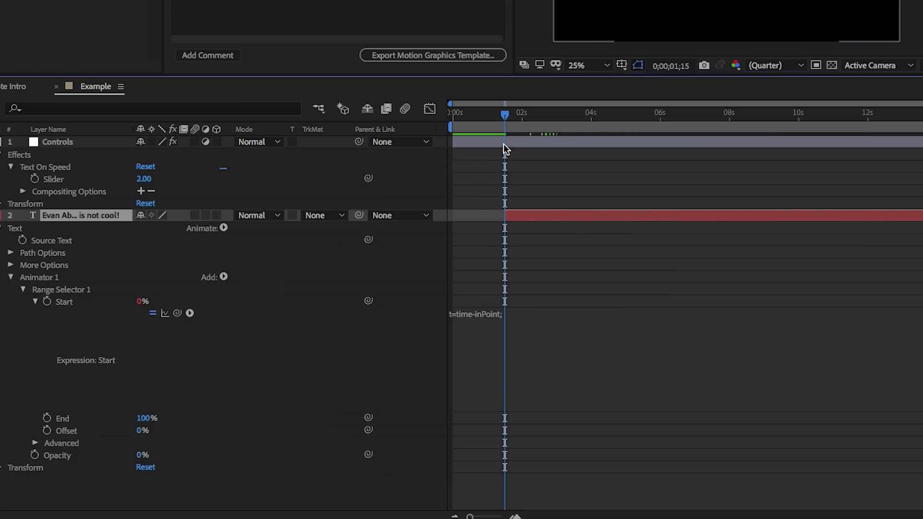
{"action": "mouse_move", "coordinate": [560, 218]}
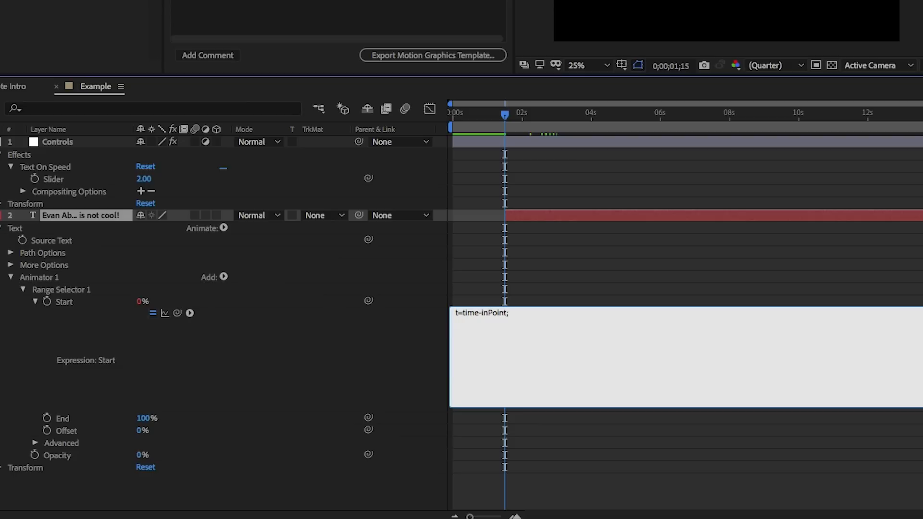
Pick-whip 'd=' to thisComp.layer("Controls").effect("Text On Speed")("Slider")
{"action": "type", "text": "d="}
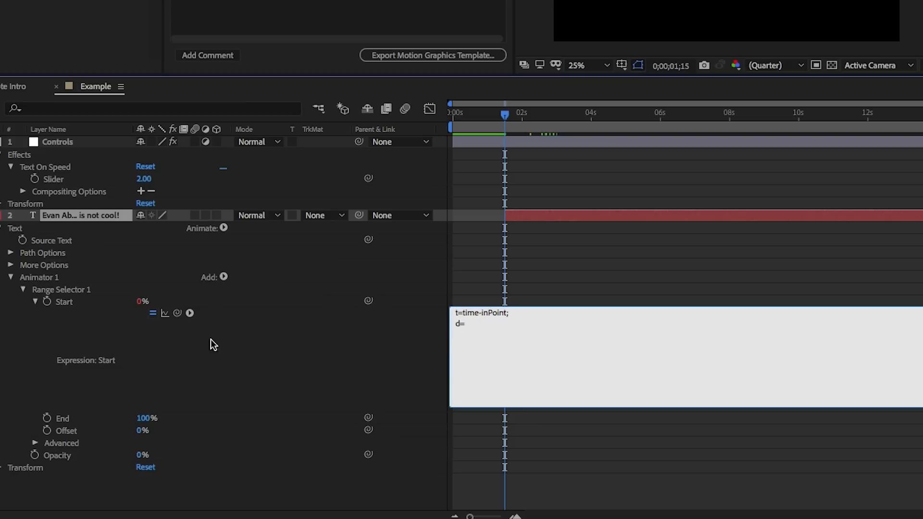
{"action": "left_click_drag", "start_coordinate": [177, 313], "coordinate": [81, 240]}
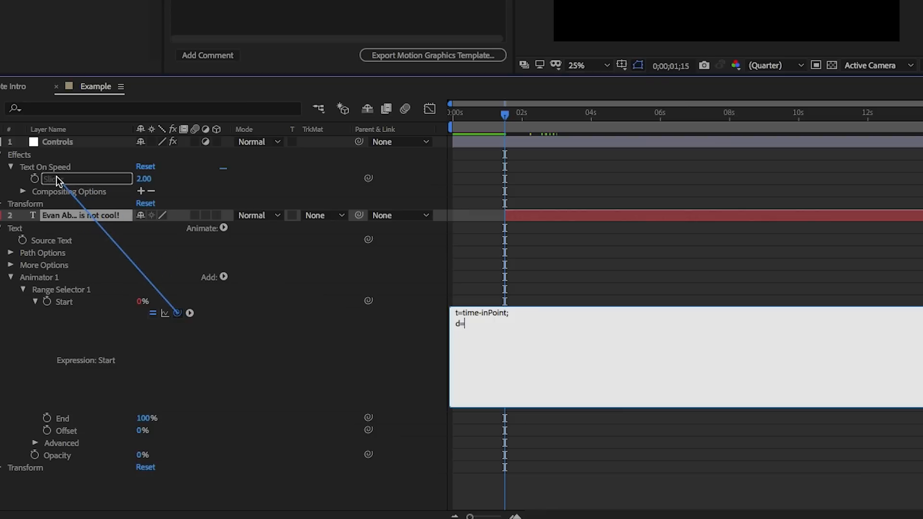
{"action": "type", "text": "thisComp.layer(\"Controls\").effect(\"Text On Speed\")(\"Slider\");"}
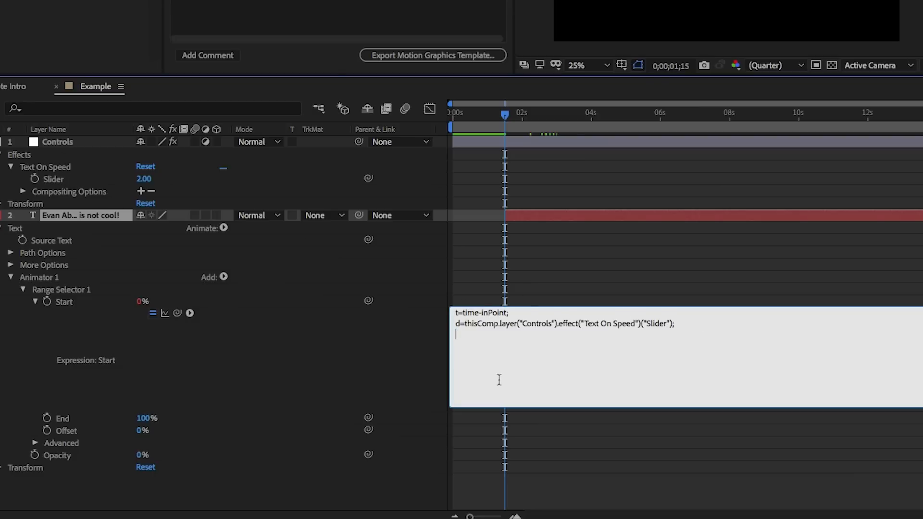
Complete the Range Selector Start expression with linear(t,0,d,0,100)
{"action": "type", "text": "linear"}
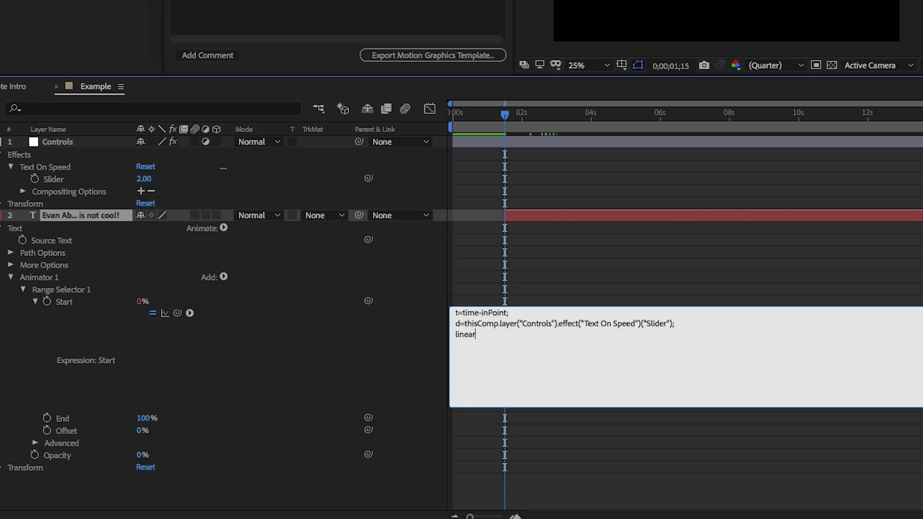
{"action": "type", "text": "()"}
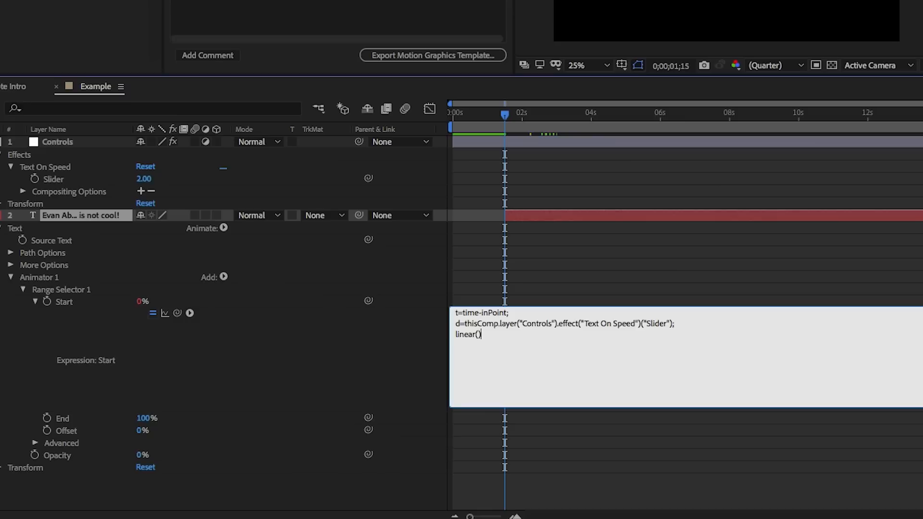
{"action": "type", "text": "t="}
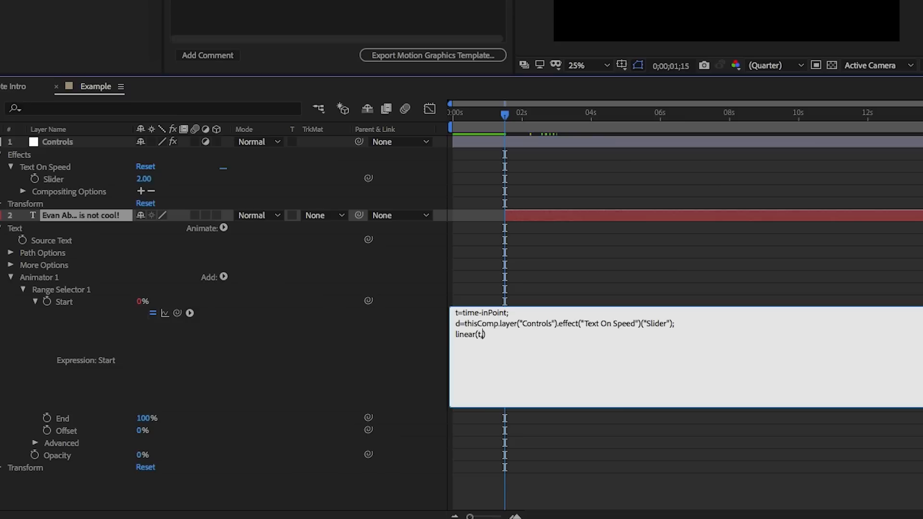
{"action": "type", "text": "0"}
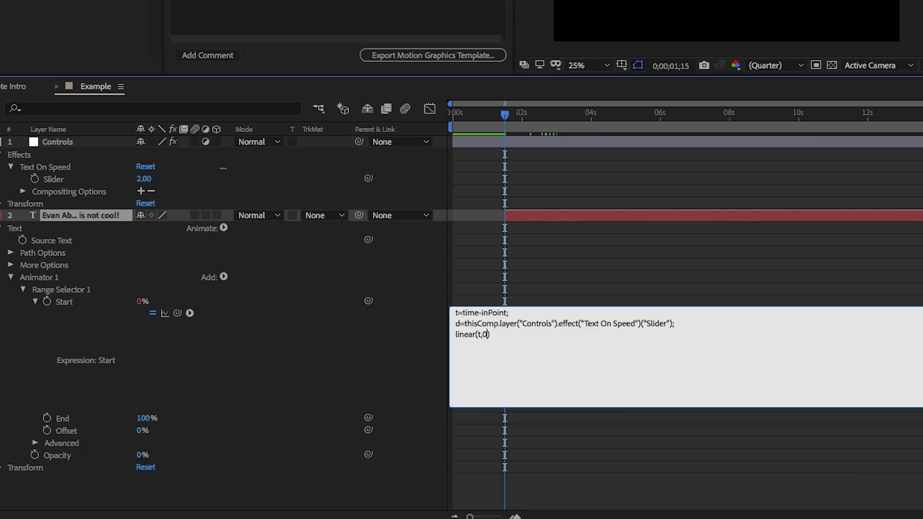
{"action": "type", "text": ","}
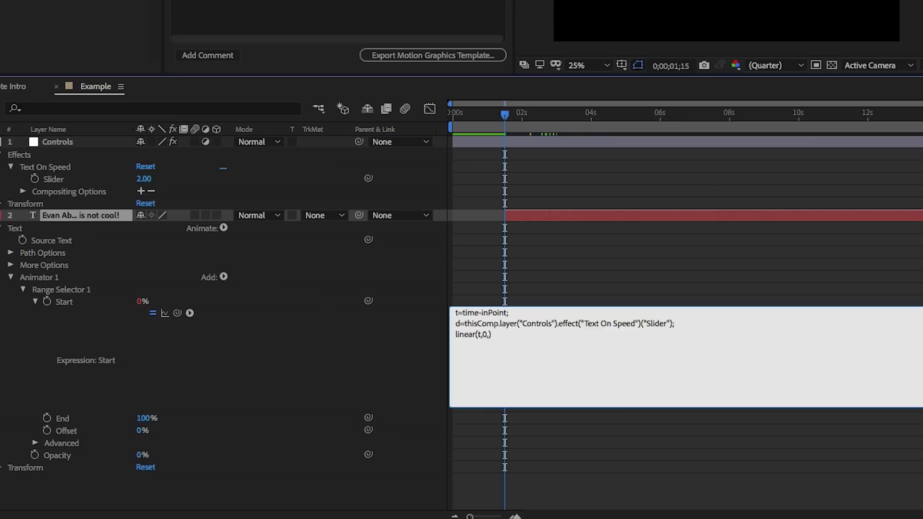
{"action": "type", "text": "d"}
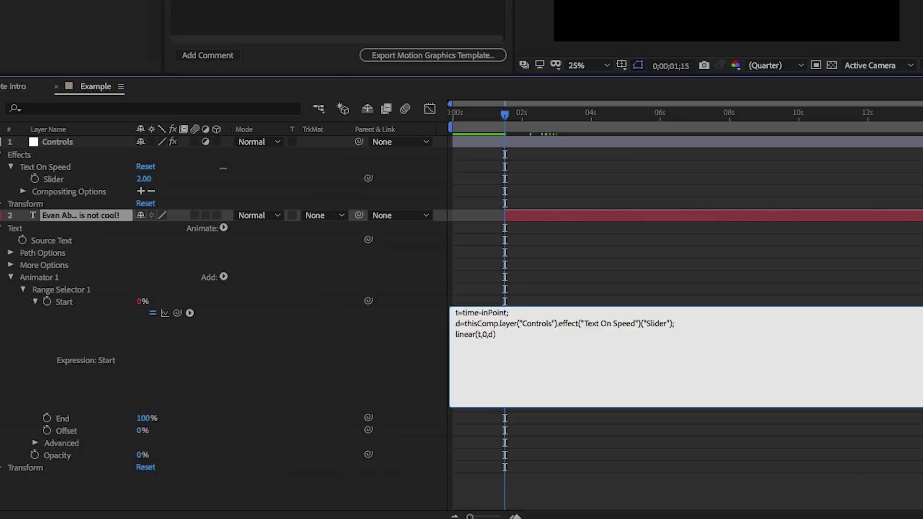
{"action": "type", "text": "m"}
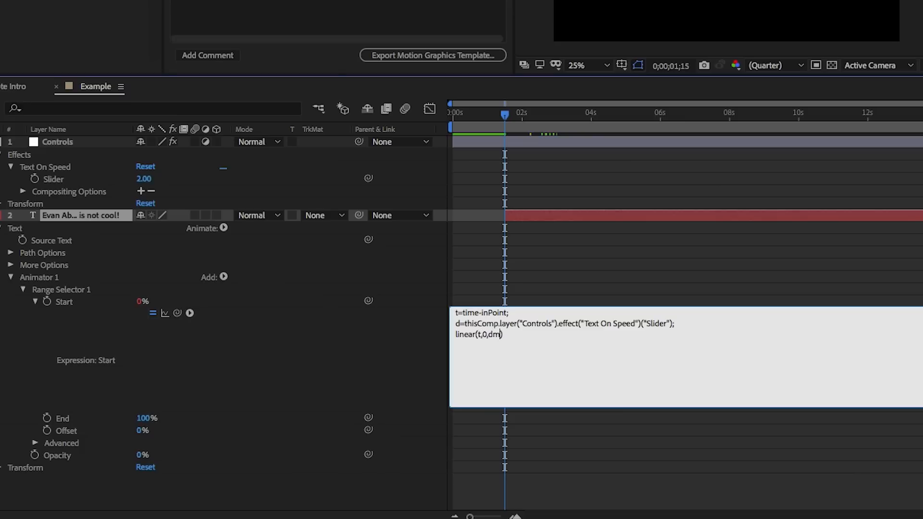
{"action": "type", "text": ",0,"}
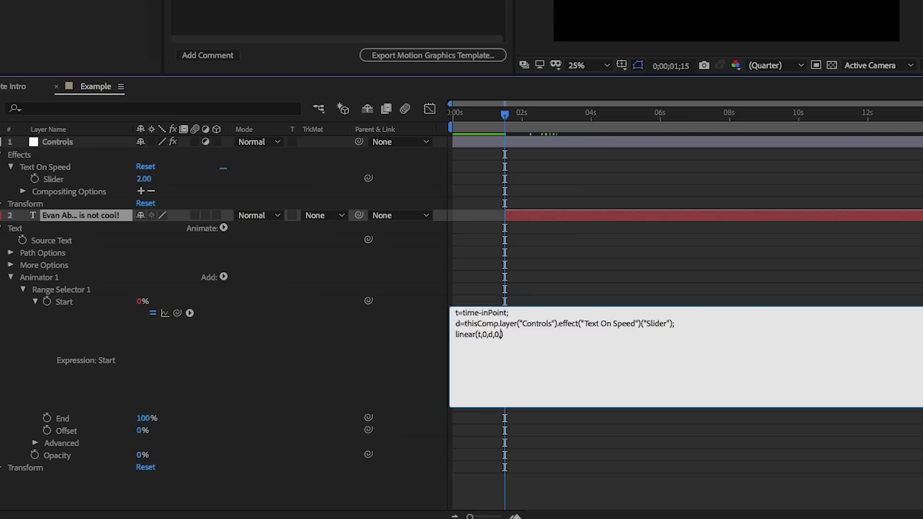
{"action": "type", "text": "100"}
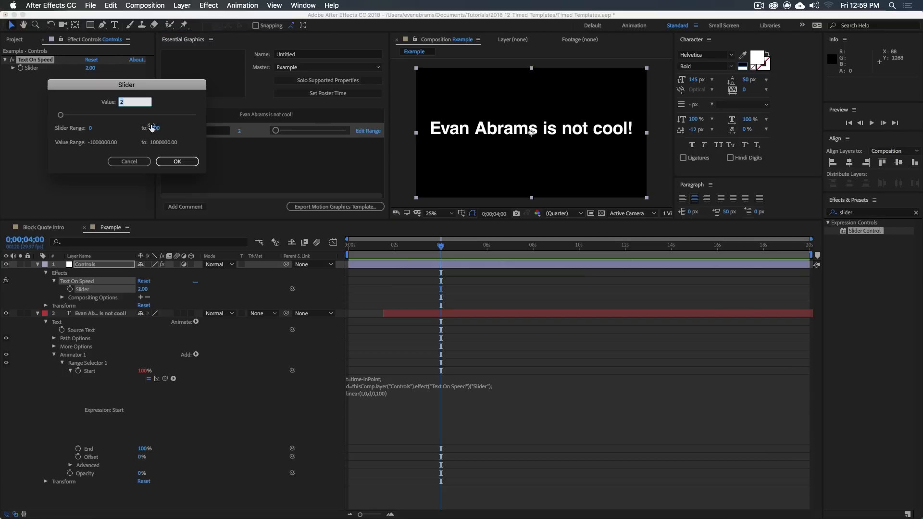
Accept the slider range and try Text On Speed values, leaving it at 3.2
{"action": "left_click", "coordinate": [177, 161]}
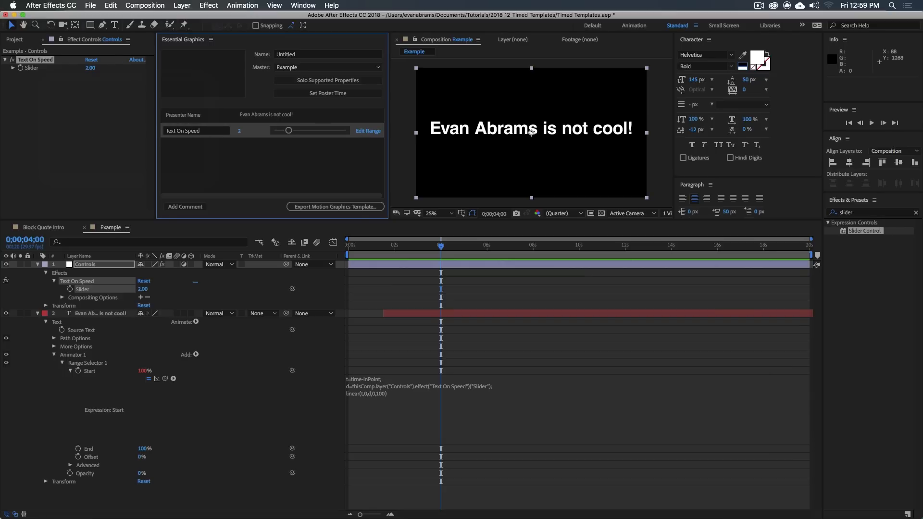
{"action": "left_click_drag", "start_coordinate": [289, 130], "coordinate": [311, 130]}
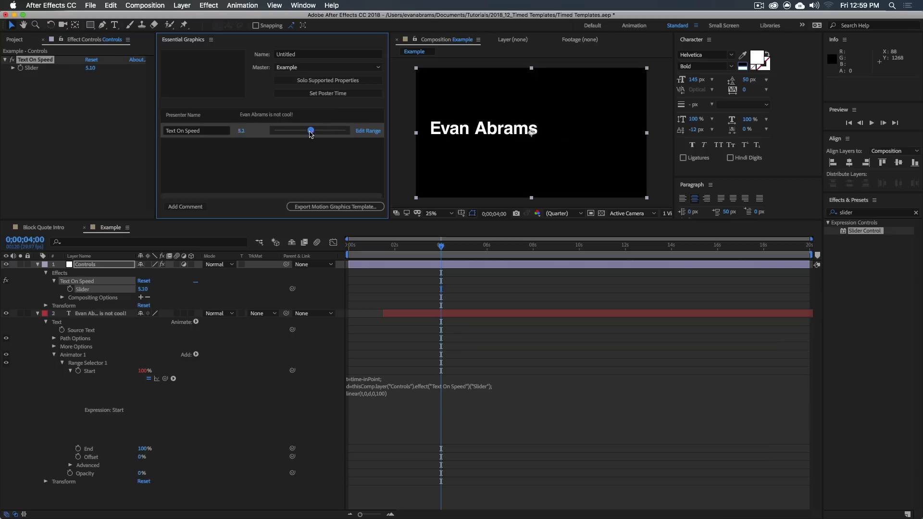
{"action": "left_click_drag", "start_coordinate": [311, 130], "coordinate": [296, 130]}
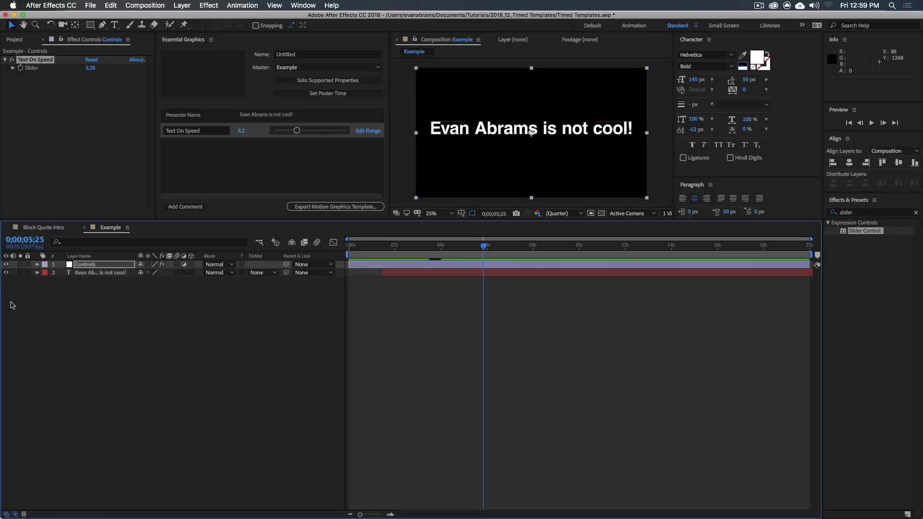
Add an expression to the text layer's Position property
{"action": "left_click", "coordinate": [99, 273]}
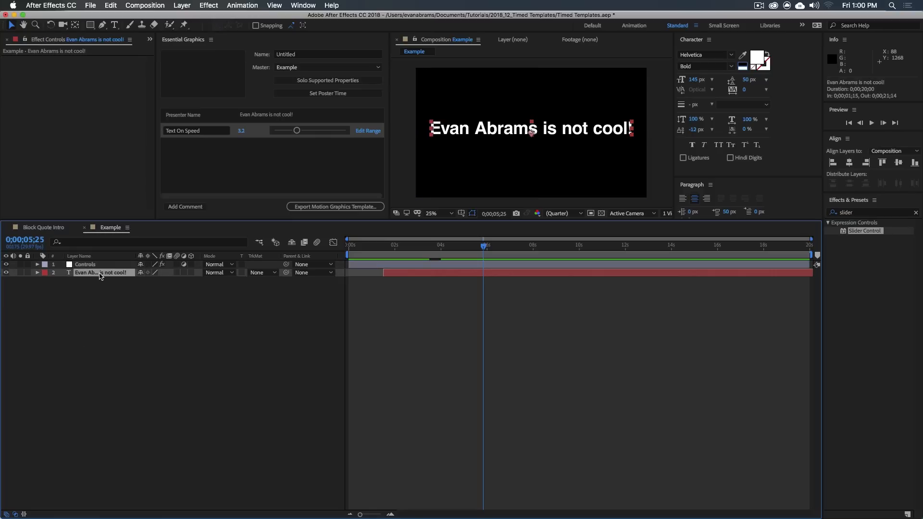
{"action": "left_click", "coordinate": [37, 272]}
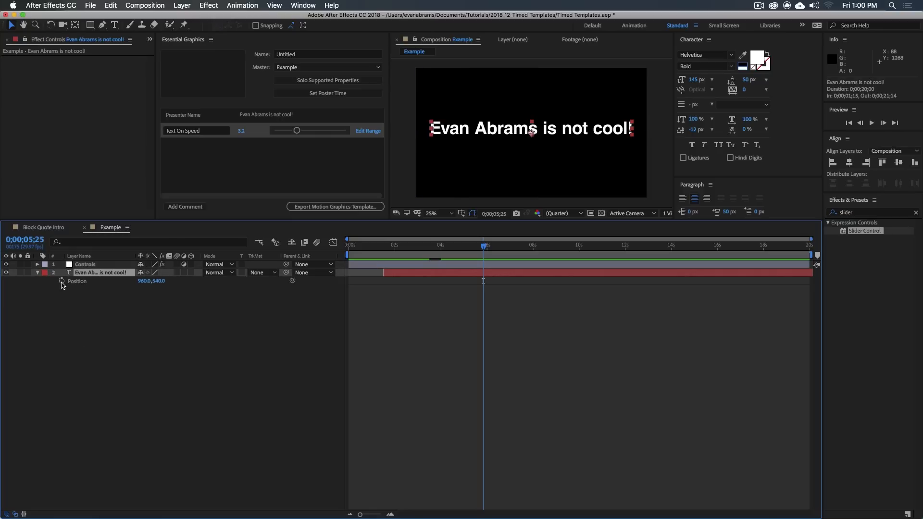
{"action": "left_click", "coordinate": [62, 282]}
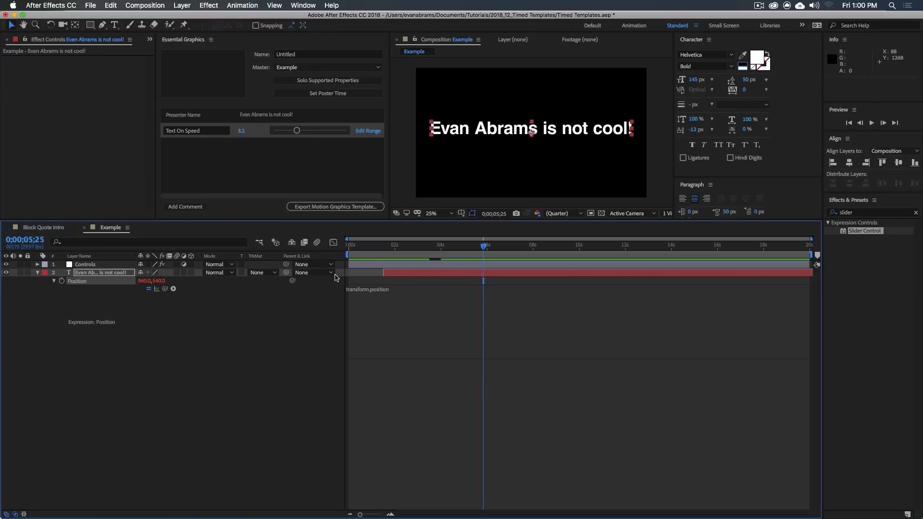
Duplicate the Controls slider into Text Off Speed (0.20) and Text Gone (10.00)
{"action": "left_click", "coordinate": [85, 264]}
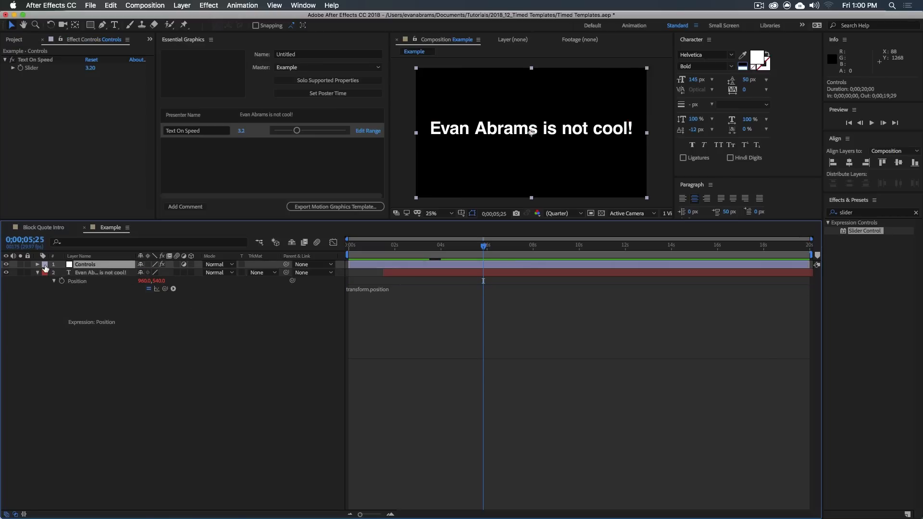
{"action": "left_click", "coordinate": [39, 264]}
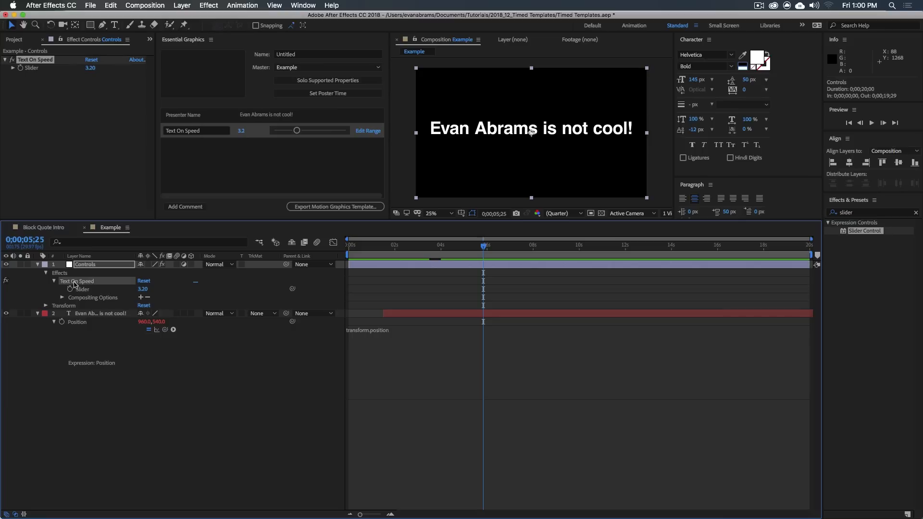
{"action": "mouse_move", "coordinate": [110, 264]}
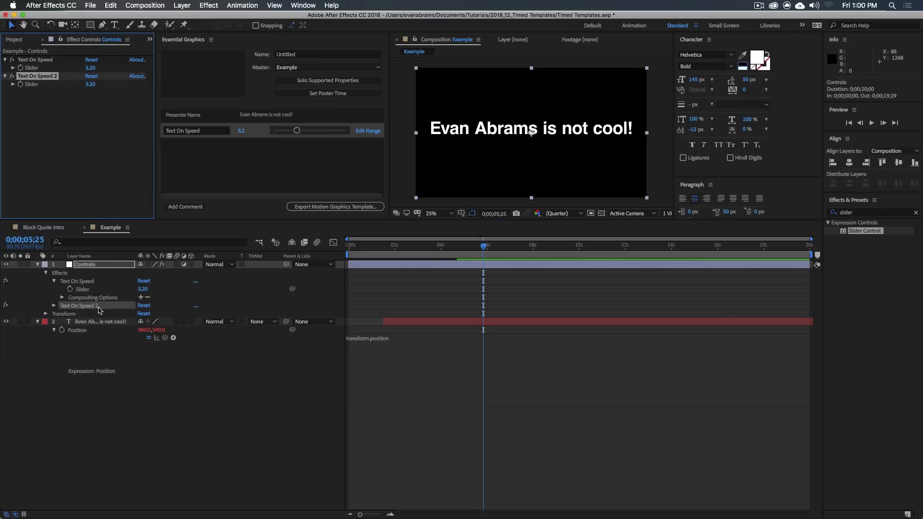
{"action": "double_click", "coordinate": [37, 76]}
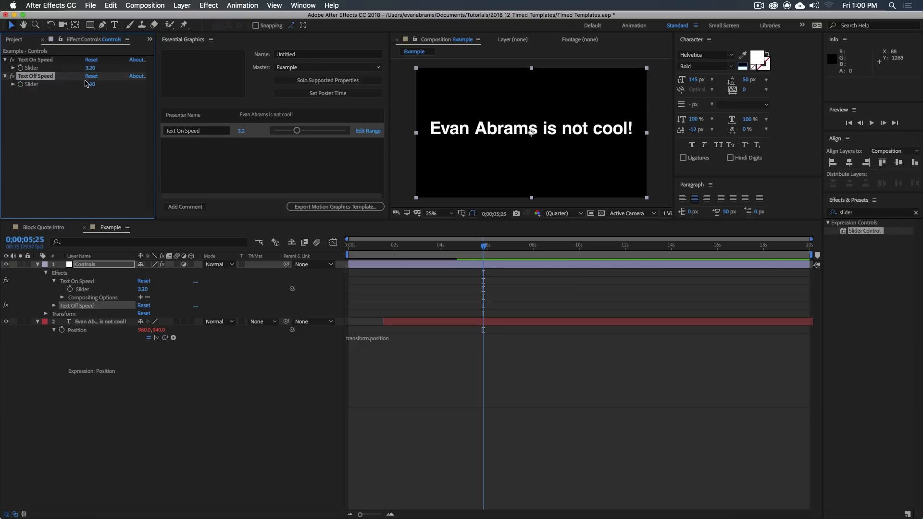
{"action": "left_click", "coordinate": [91, 84]}
{"action": "type", "text": "0.2"}
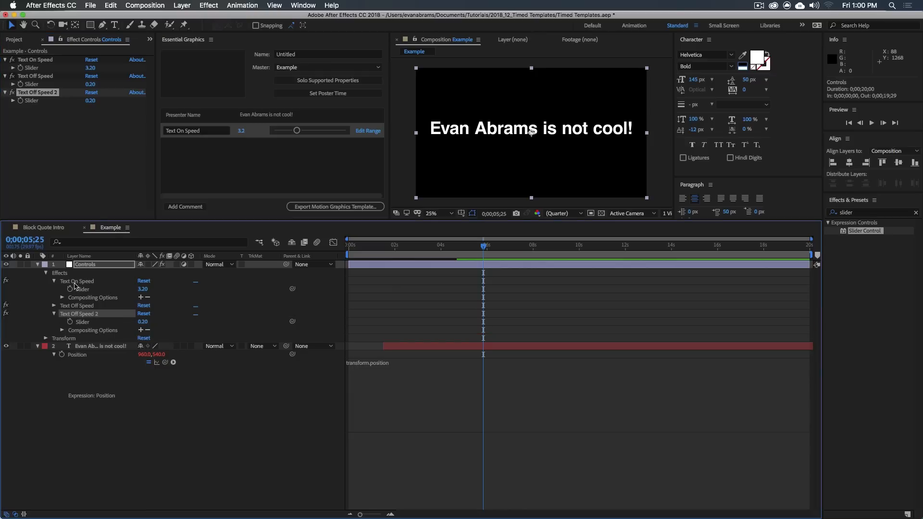
{"action": "double_click", "coordinate": [79, 314]}
{"action": "type", "text": "Text Gone"}
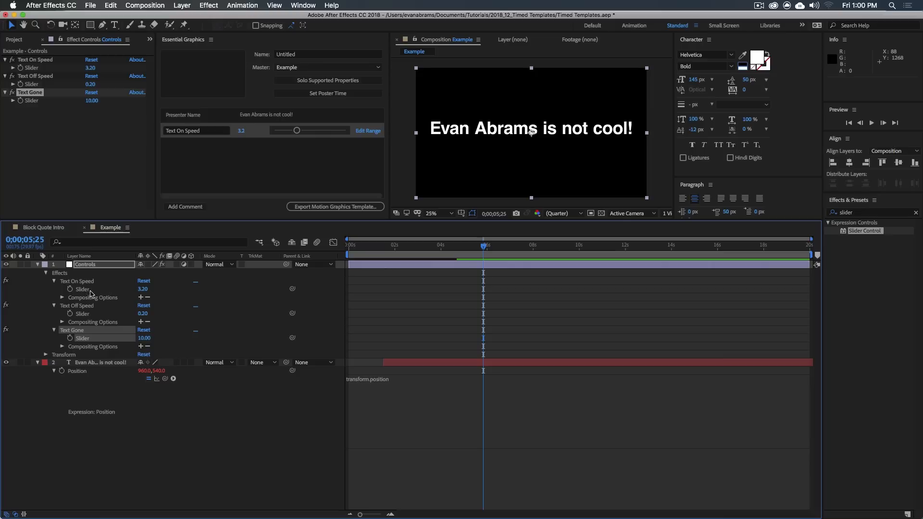
{"action": "left_click", "coordinate": [77, 305]}
{"action": "type", "text": "Out="}
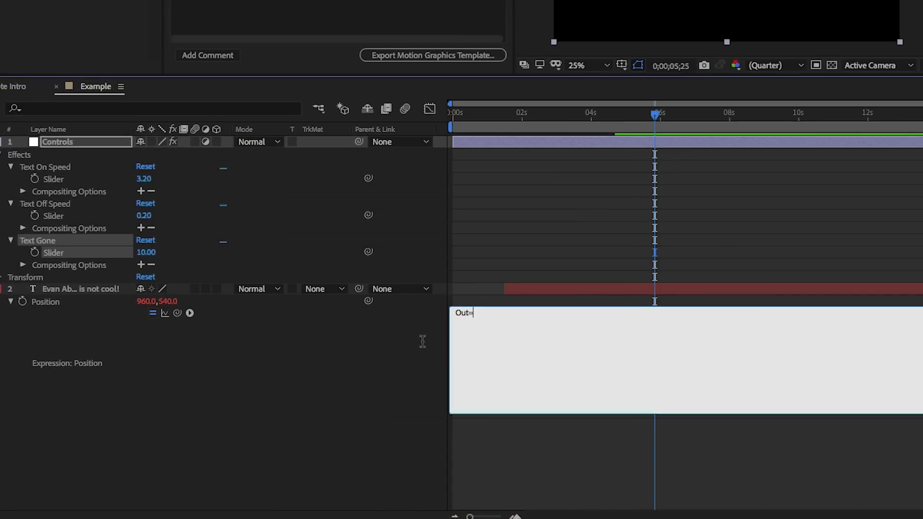
Link Out to Text Gone and Dur to Text Off Speed, keep y, return [x,y]
{"action": "left_click_drag", "start_coordinate": [177, 313], "coordinate": [79, 252]}
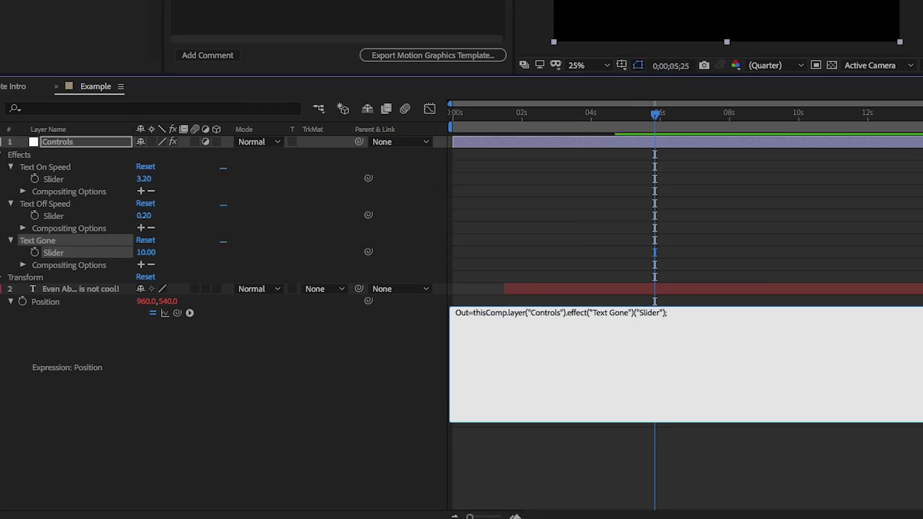
{"action": "type", "text": "Dur"}
{"action": "type", "text": "y="}
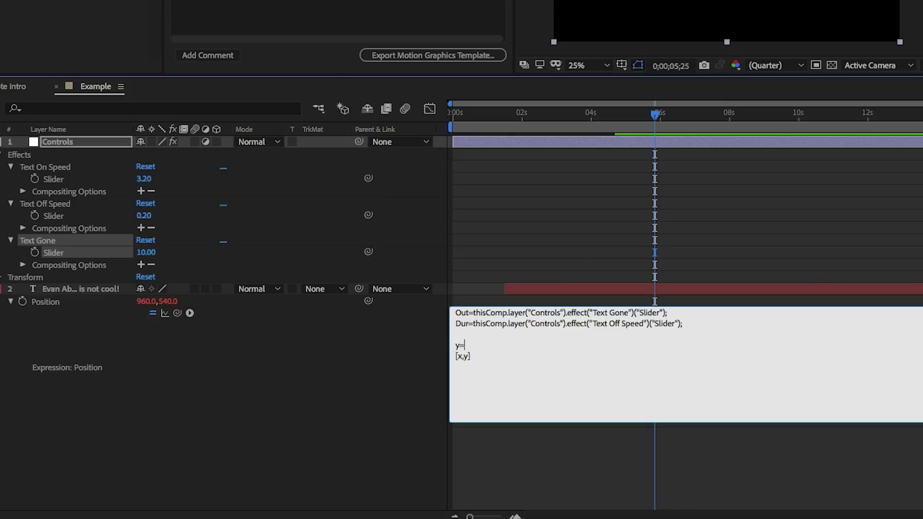
{"action": "type", "text": "540;"}
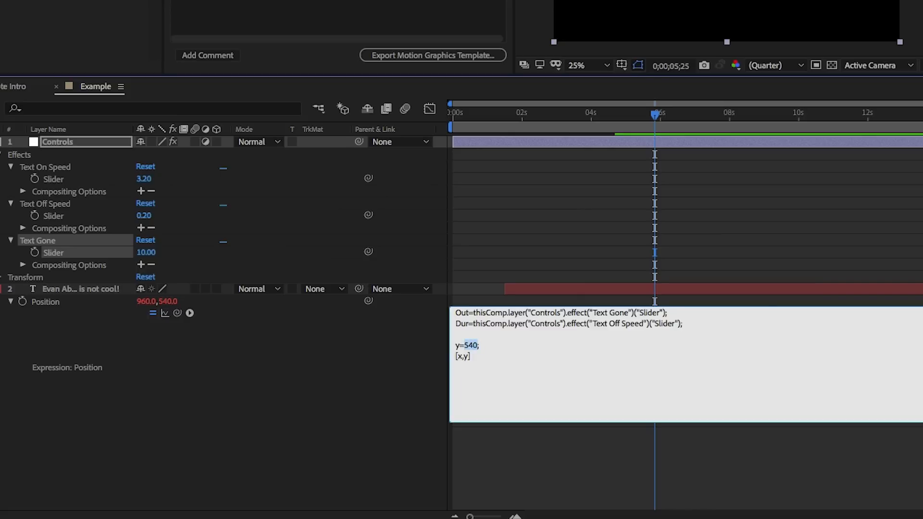
{"action": "type", "text": "value-"}
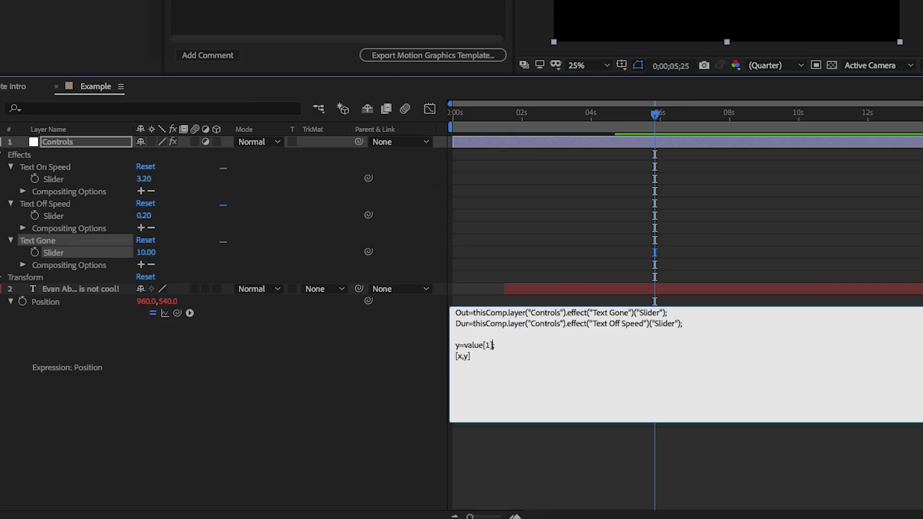
{"action": "mouse_move", "coordinate": [174, 292]}
{"action": "type", "text": ";"}
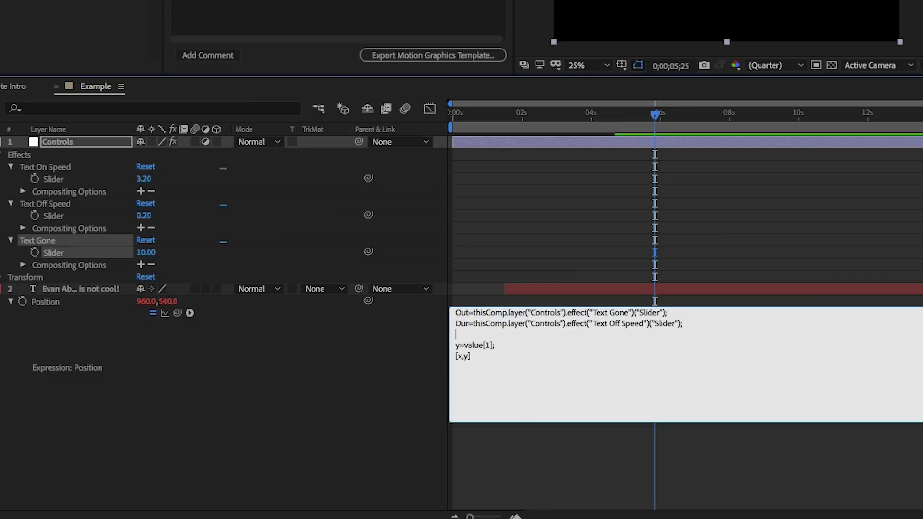
{"action": "type", "text": "x="}
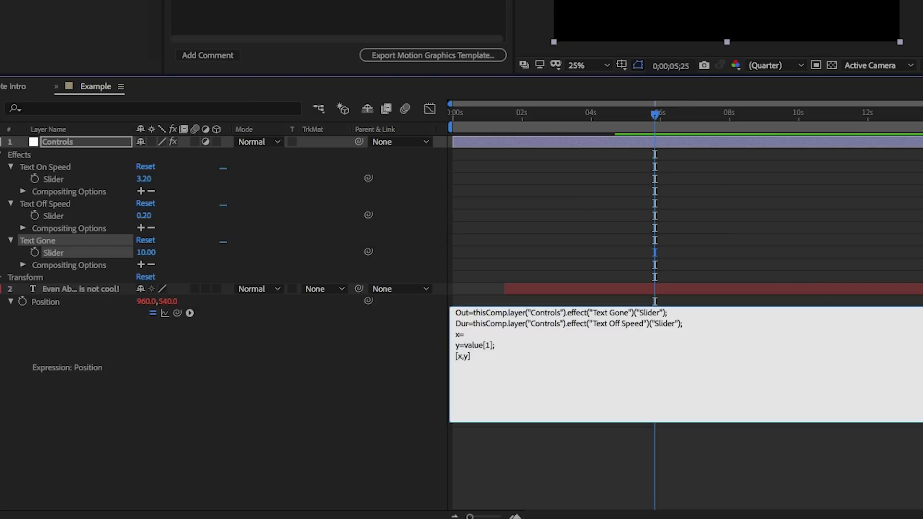
Set the x line to value+easeIn(time,Out-Dur,Out,0,960) and apply it
{"action": "type", "text": "value"}
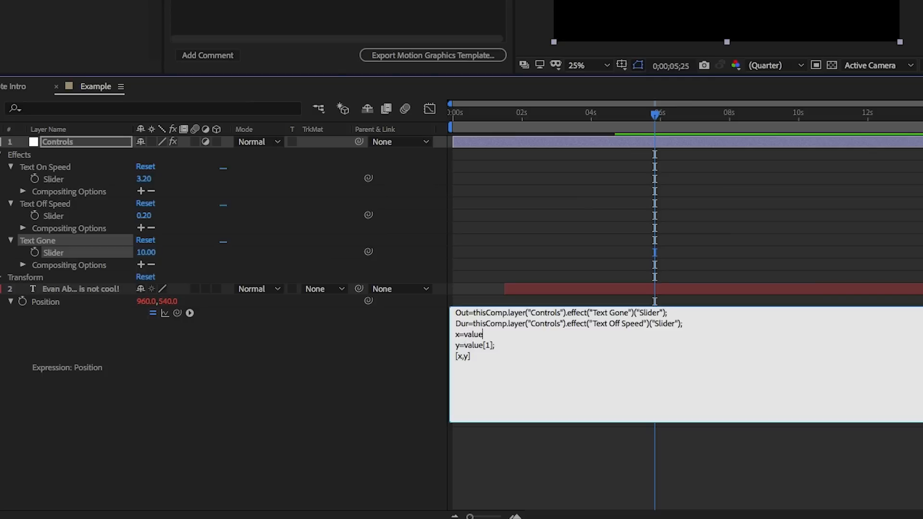
{"action": "type", "text": "+"}
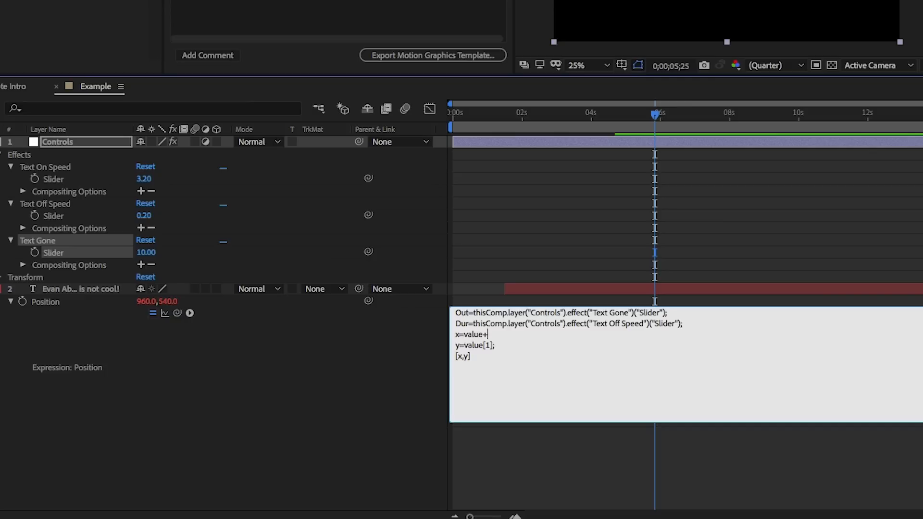
{"action": "type", "text": "easeIN"}
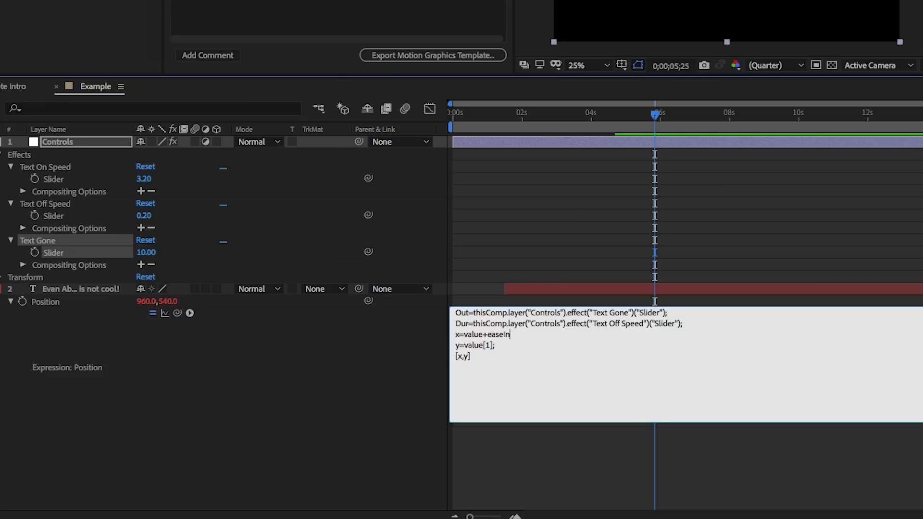
{"action": "type", "text": "()"}
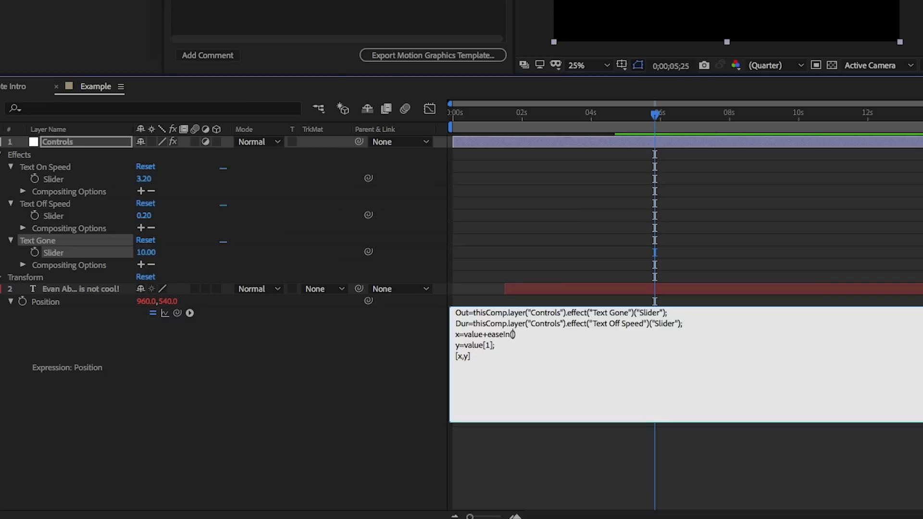
{"action": "type", "text": "tim"}
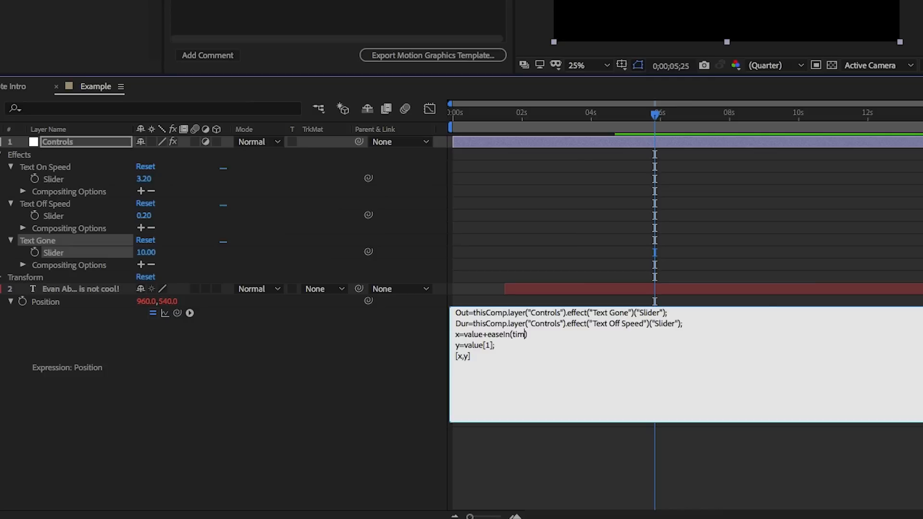
{"action": "type", "text": "e,"}
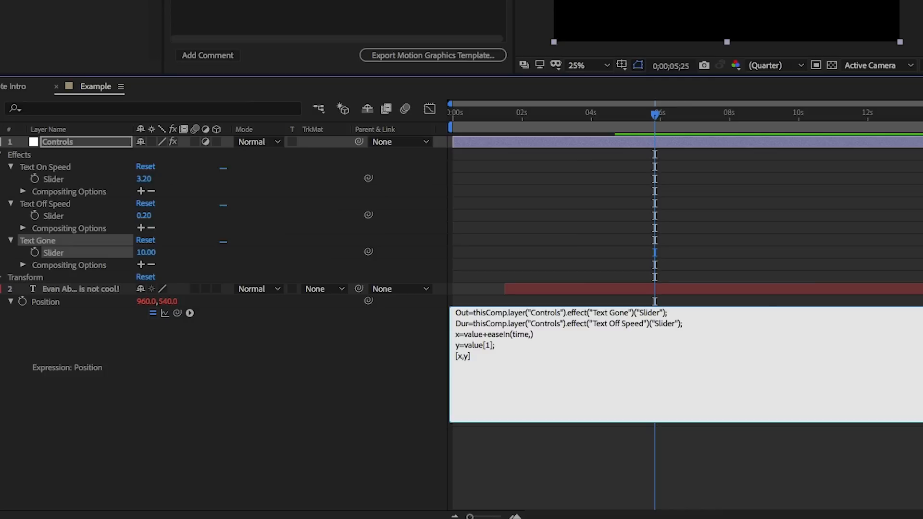
{"action": "type", "text": "Out-Dur"}
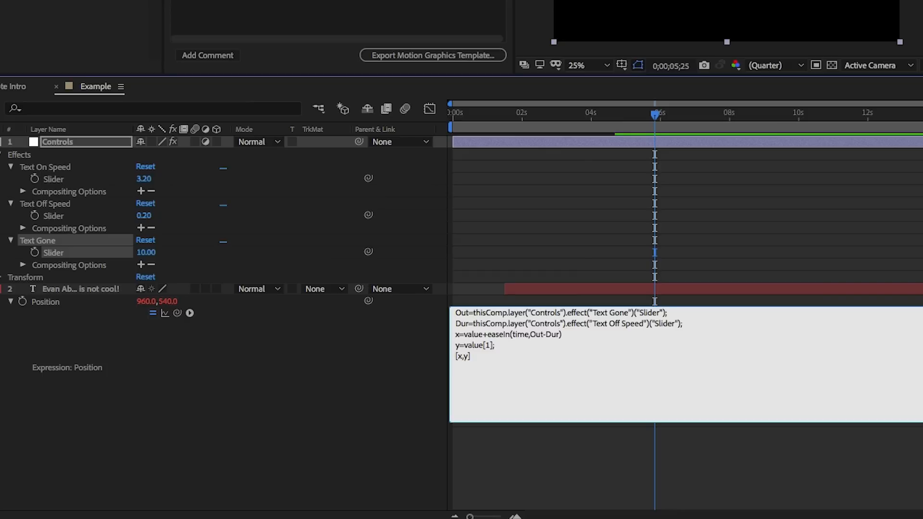
{"action": "type", "text": ","}
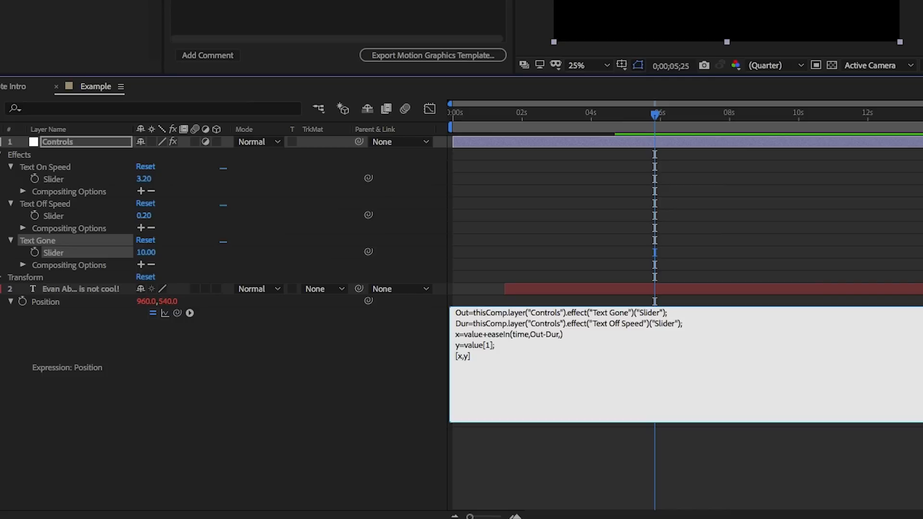
{"action": "type", "text": "Out"}
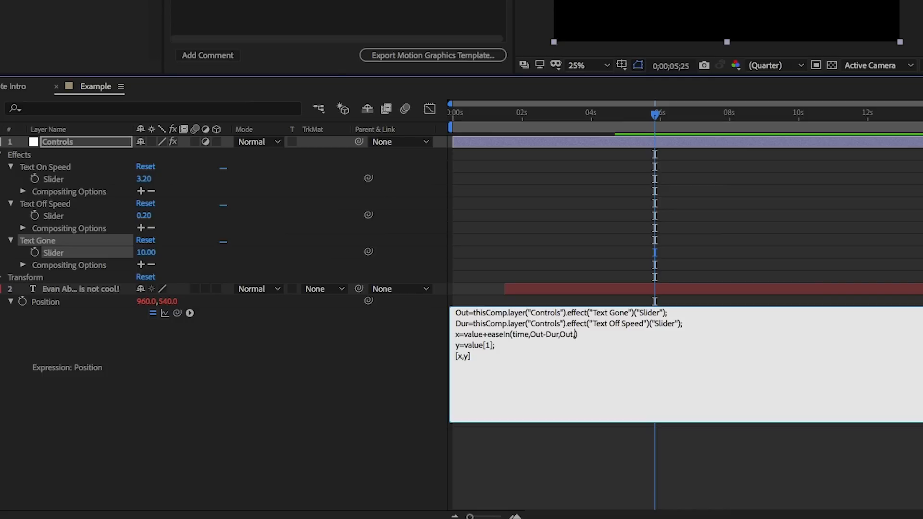
{"action": "type", "text": "0"}
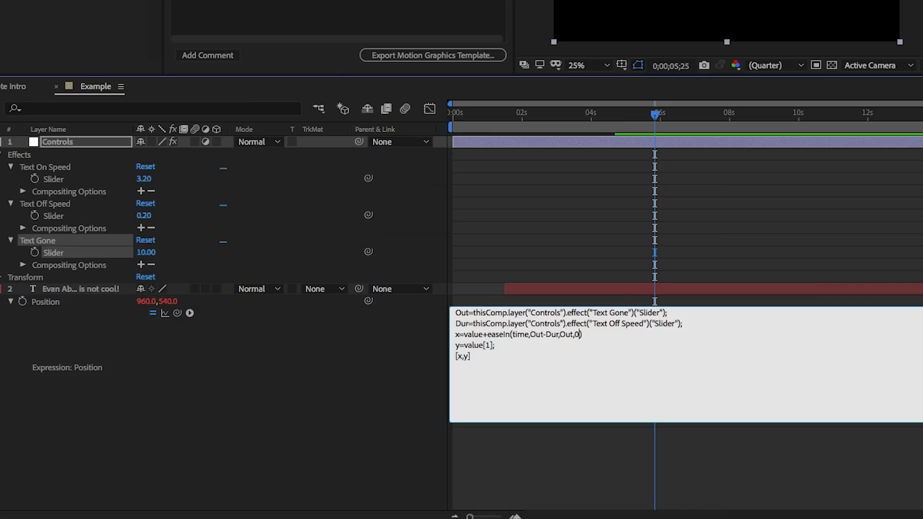
{"action": "type", "text": "960"}
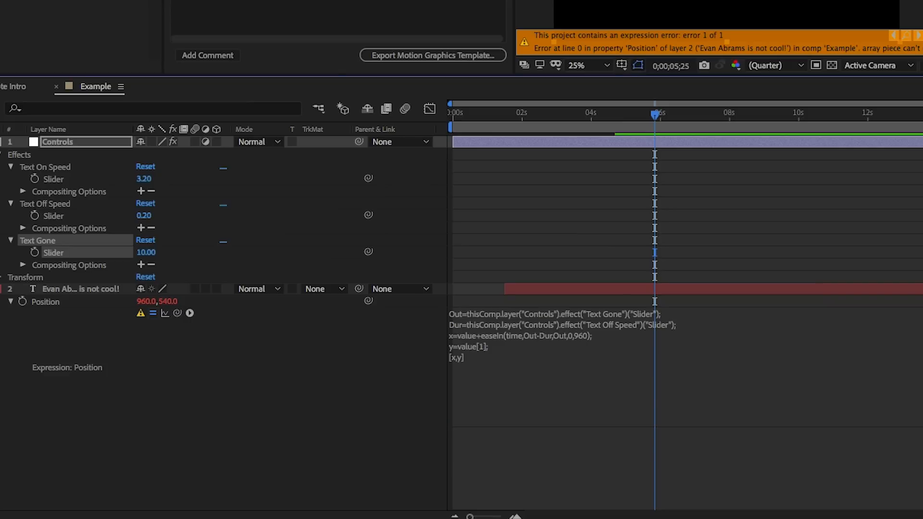
{"action": "mouse_move", "coordinate": [516, 320]}
{"action": "type", "text": "[0"}
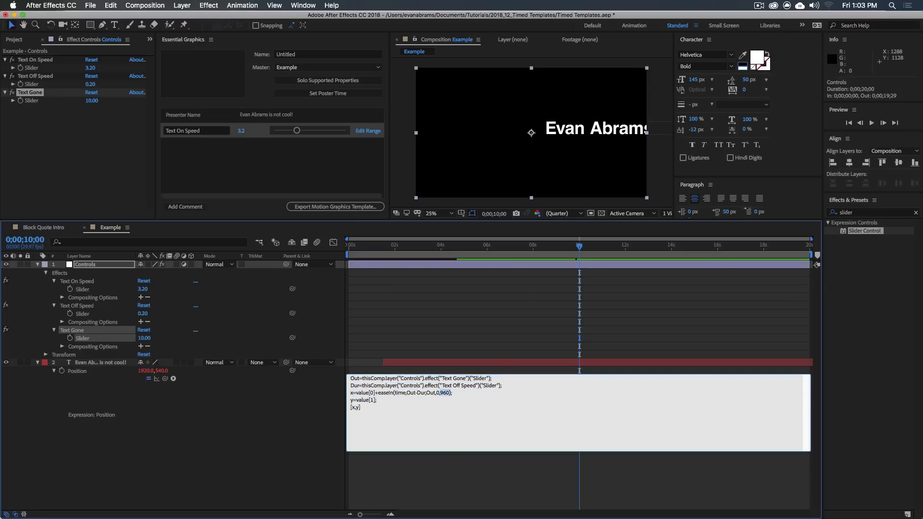
Use value[0] and a 1920-pixel slide in the expression, then preview
{"action": "type", "text": "1920"}
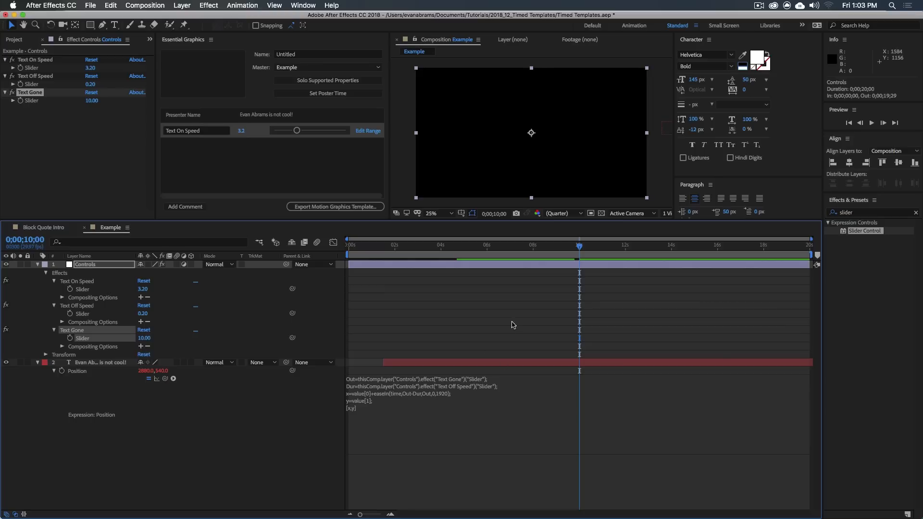
{"action": "mouse_move", "coordinate": [579, 252]}
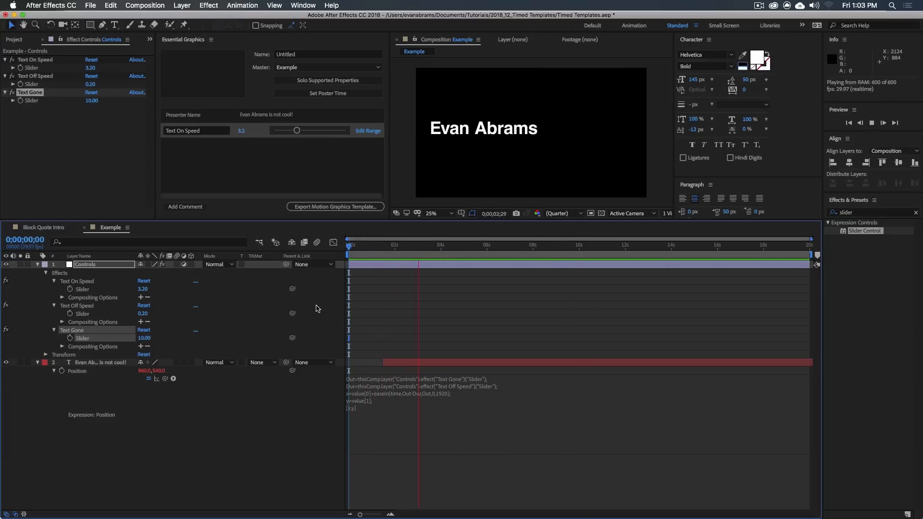
{"action": "left_click", "coordinate": [419, 254]}
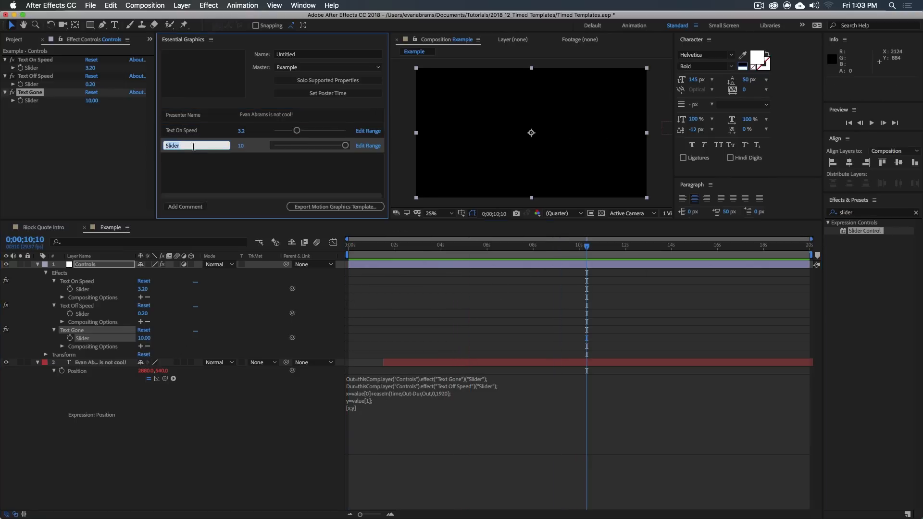
Publish Text Off Speed and Text Gone to Essential Graphics, naming the latter Text Off Time
{"action": "type", "text": "Text Off Speed"}
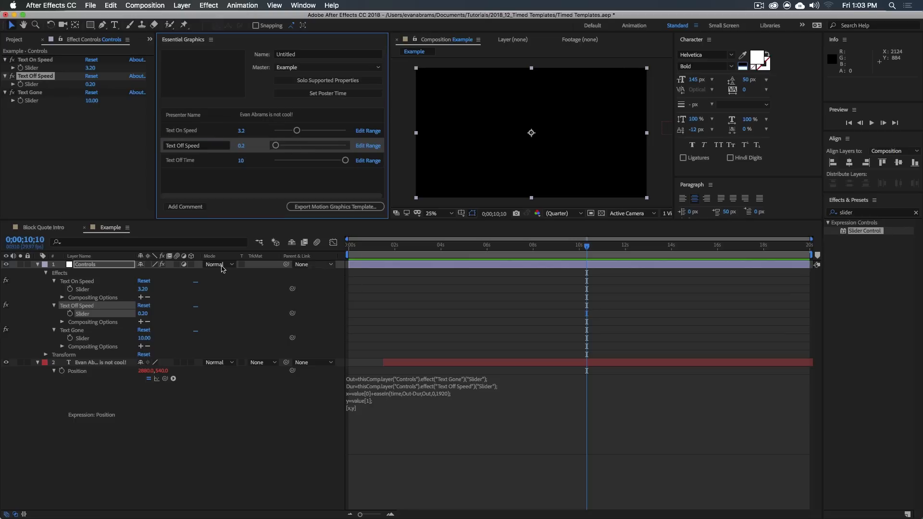
{"action": "left_click", "coordinate": [13, 41]}
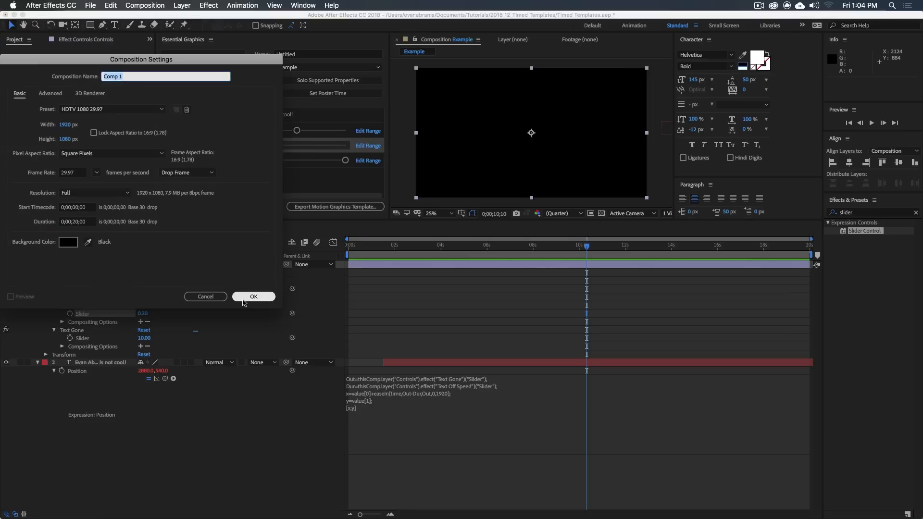
Create Comp 1 containing Example and show its Master Properties sliders
{"action": "left_click", "coordinate": [253, 297]}
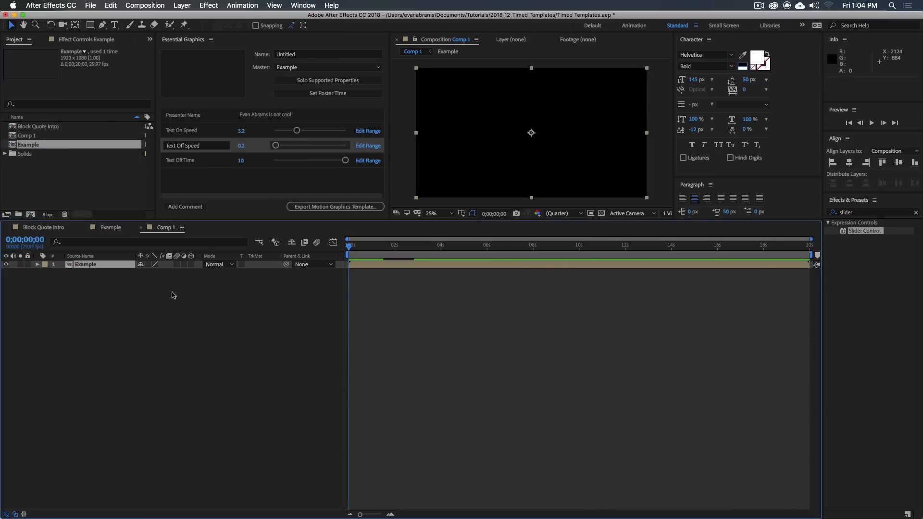
{"action": "left_click", "coordinate": [38, 264]}
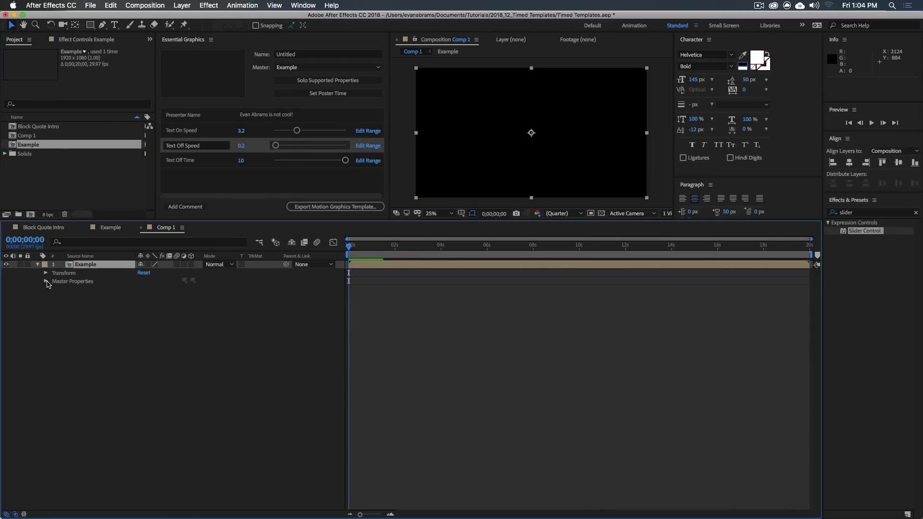
{"action": "left_click", "coordinate": [45, 281]}
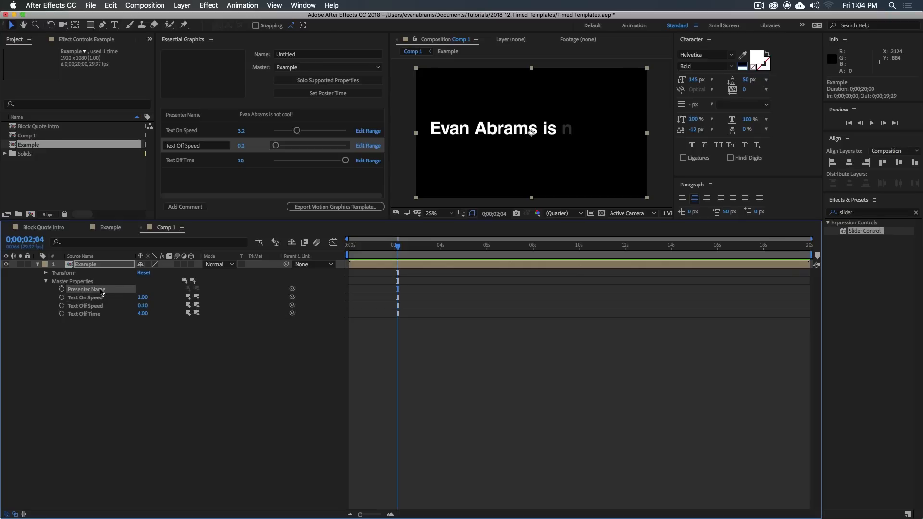
Override Comp 1's Presenter Name with "Someoen Else Who is be"
{"action": "double_click", "coordinate": [87, 289]}
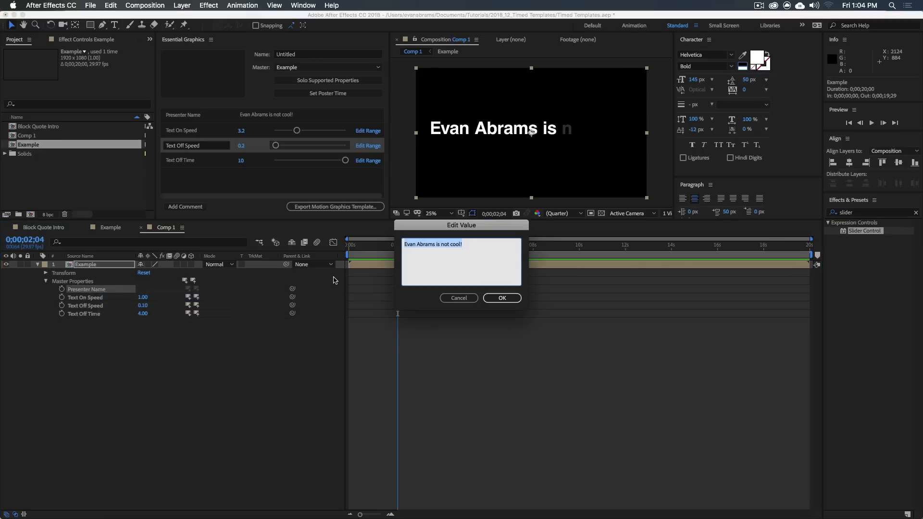
{"action": "type", "text": "Someoen Else Who is be"}
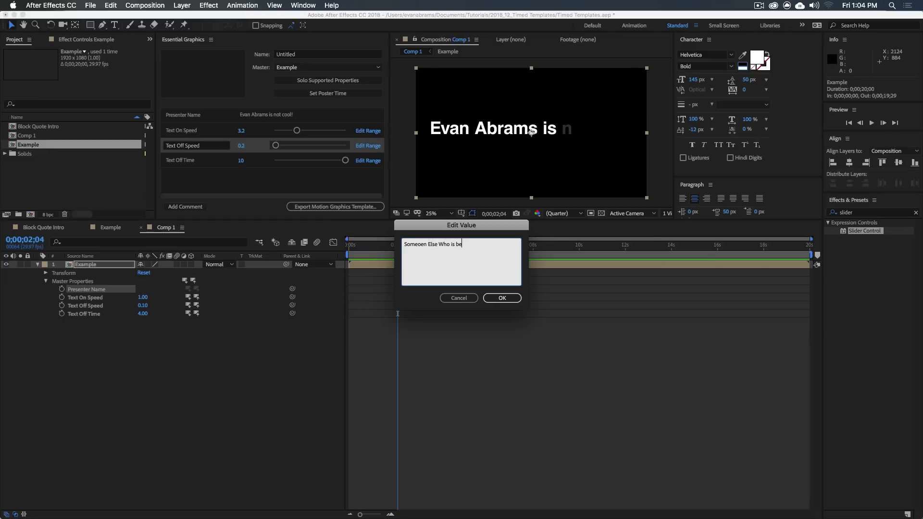
{"action": "left_click", "coordinate": [501, 298]}
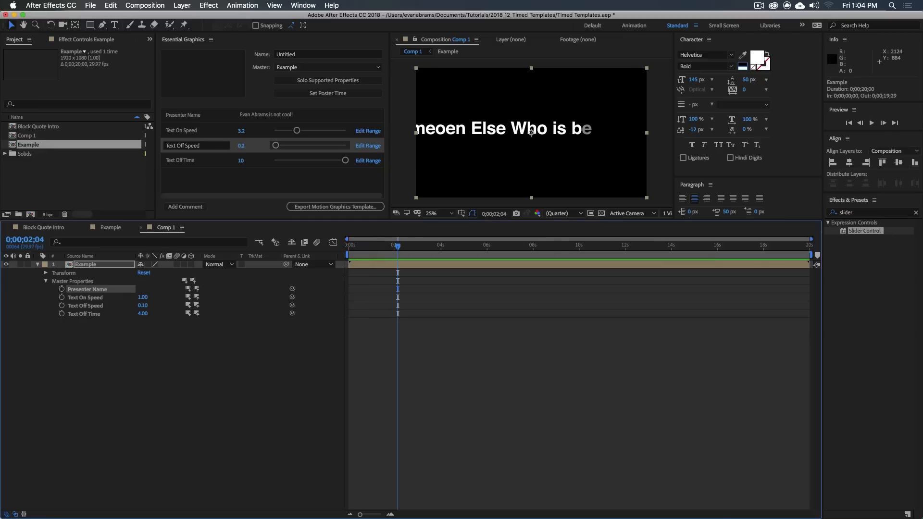